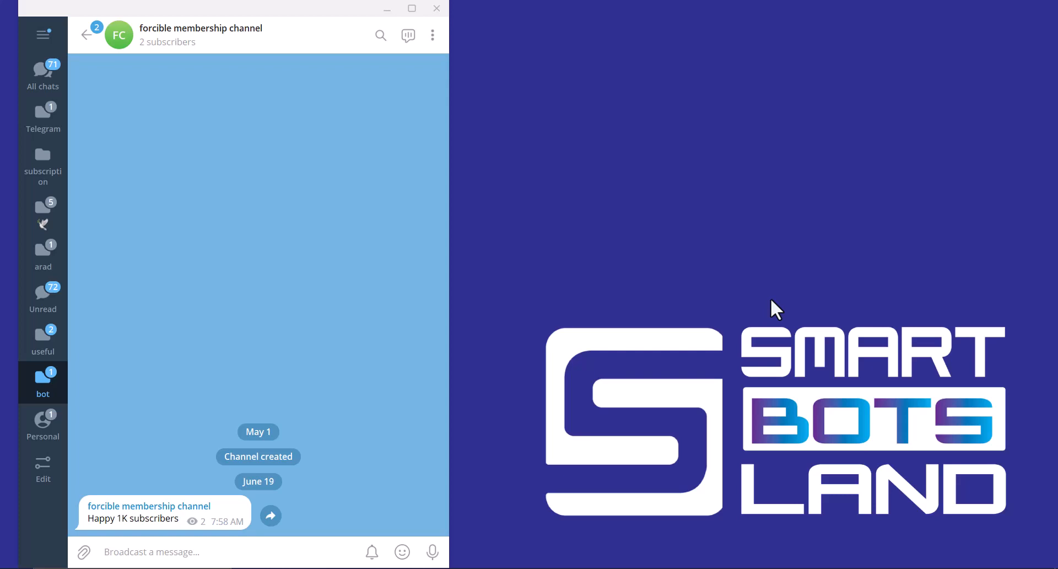
pyautogui.moveTo(157, 29)
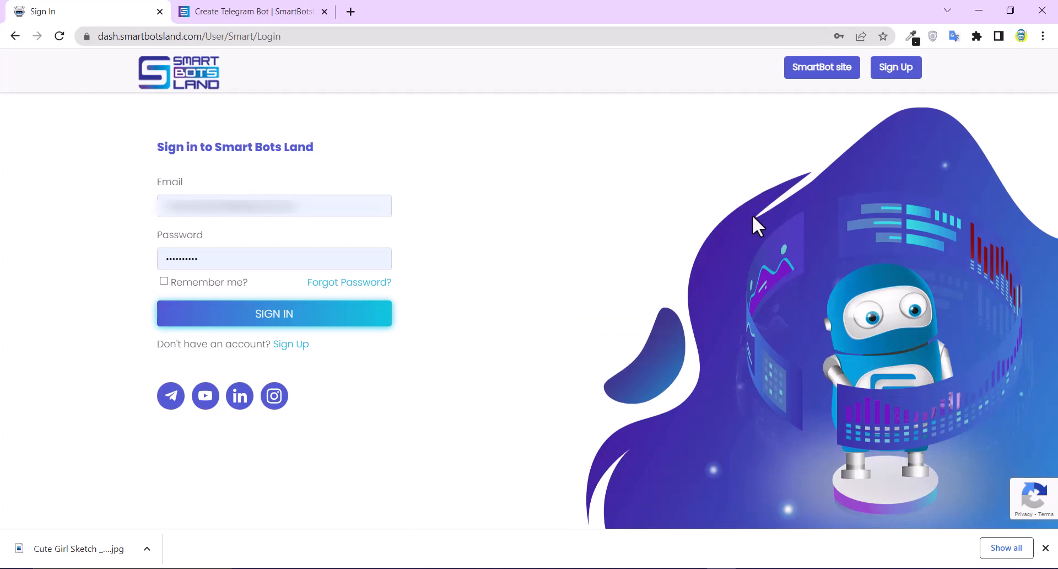
pyautogui.moveTo(503, 261)
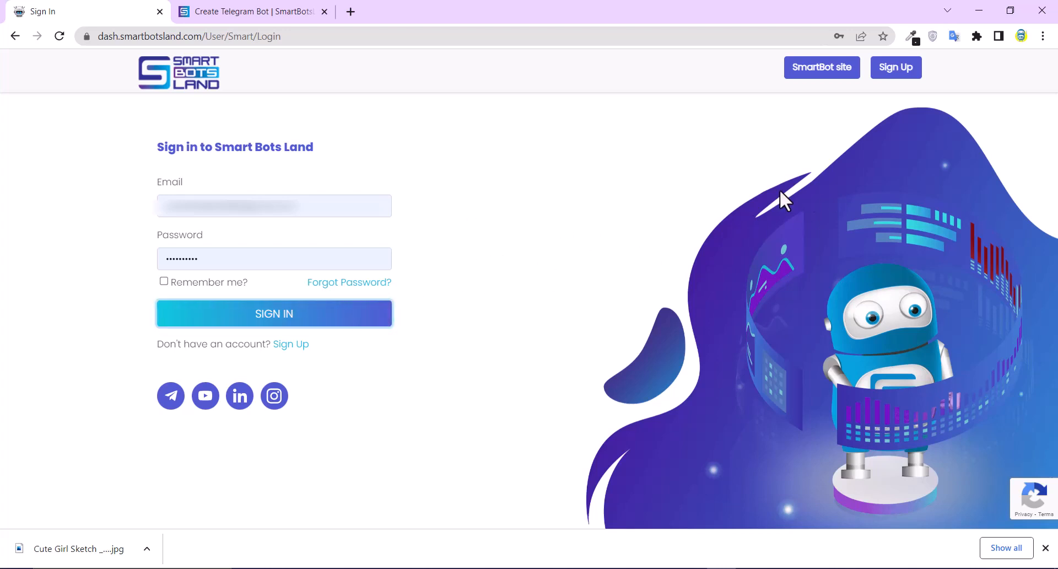
# Sign in to the admin dashboard and expand the Messages menu.
pyautogui.click(275, 313)
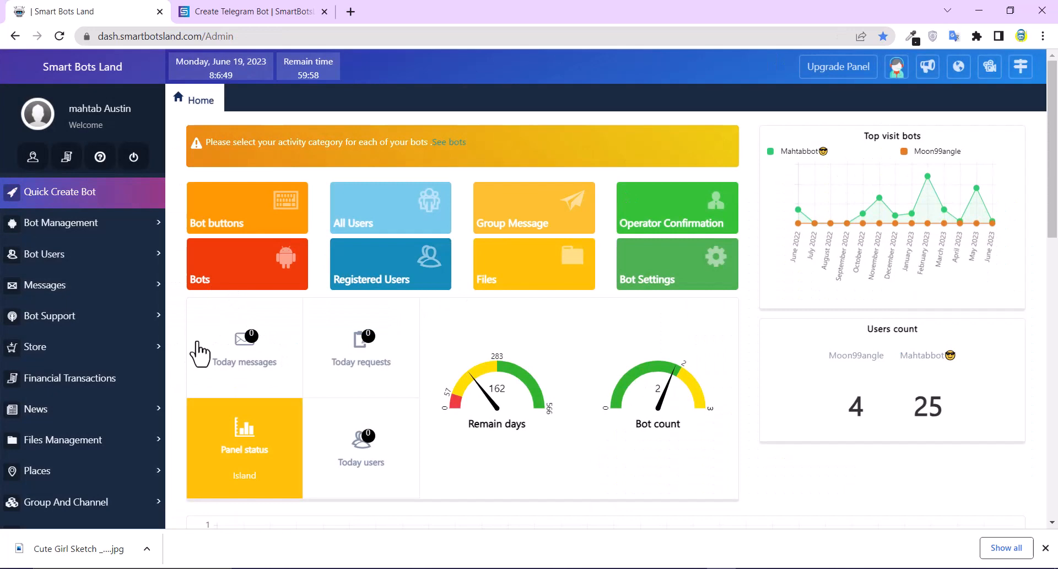
pyautogui.scroll(-3)
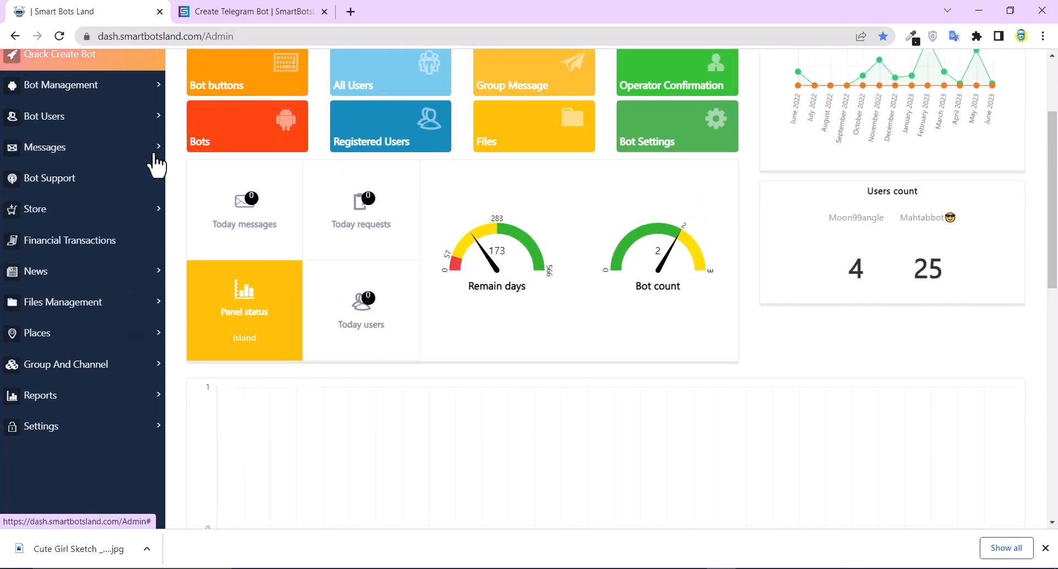
pyautogui.click(45, 147)
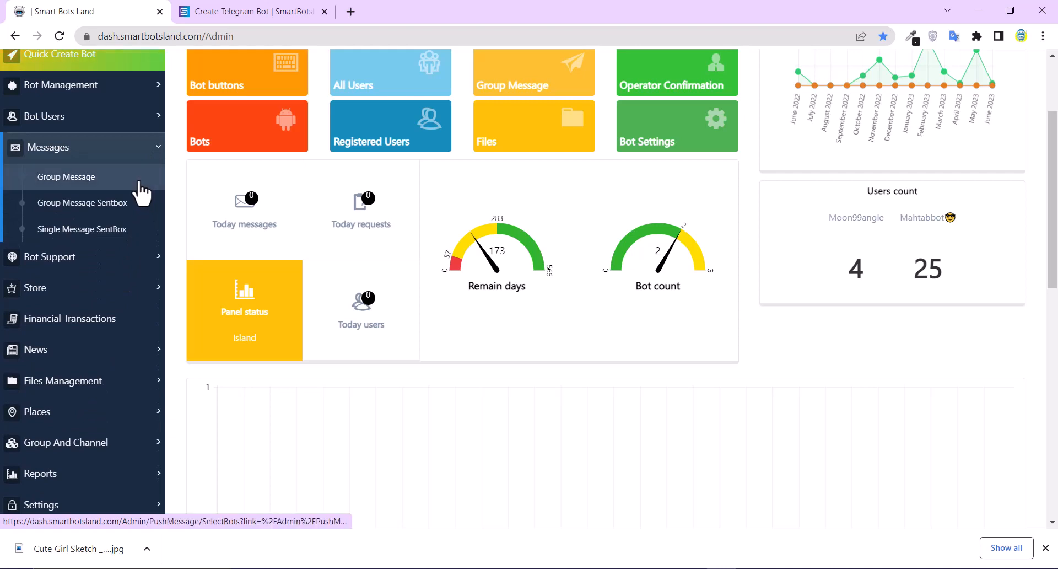
# Start a group message titled 'happy new year' with message type Photo.
pyautogui.click(65, 176)
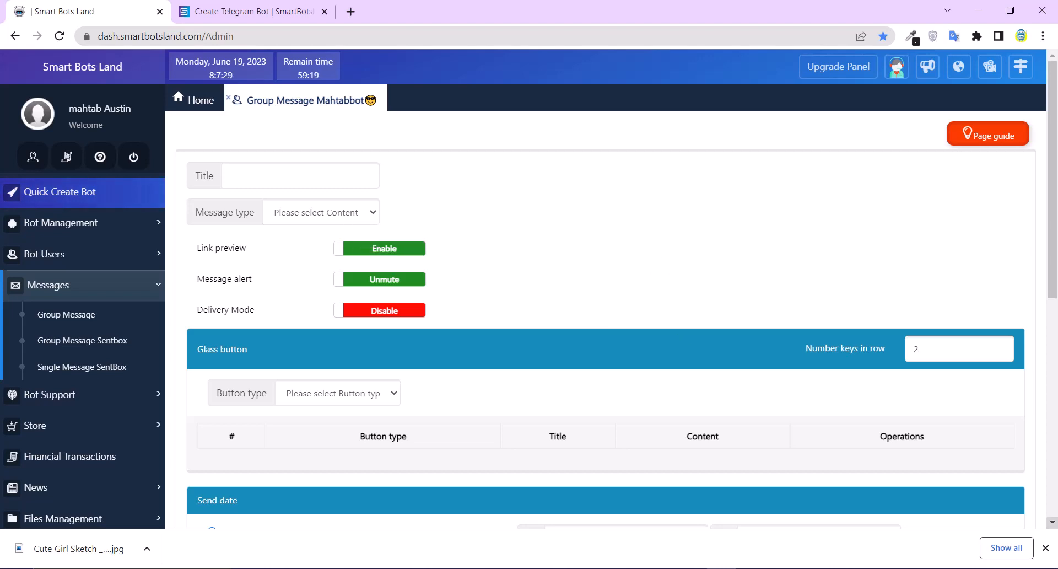
pyautogui.click(300, 175)
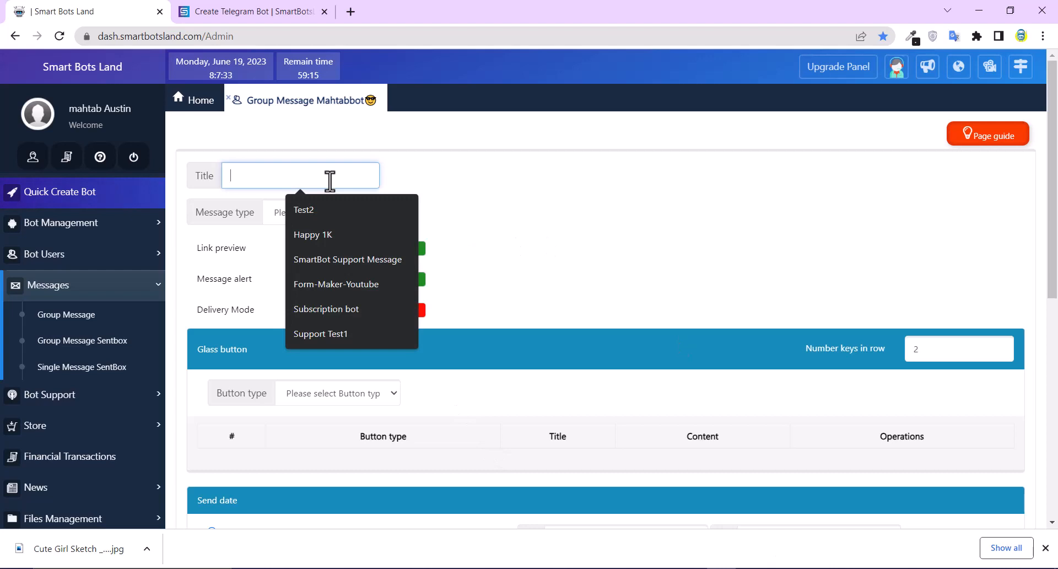
pyautogui.write('happy new year')
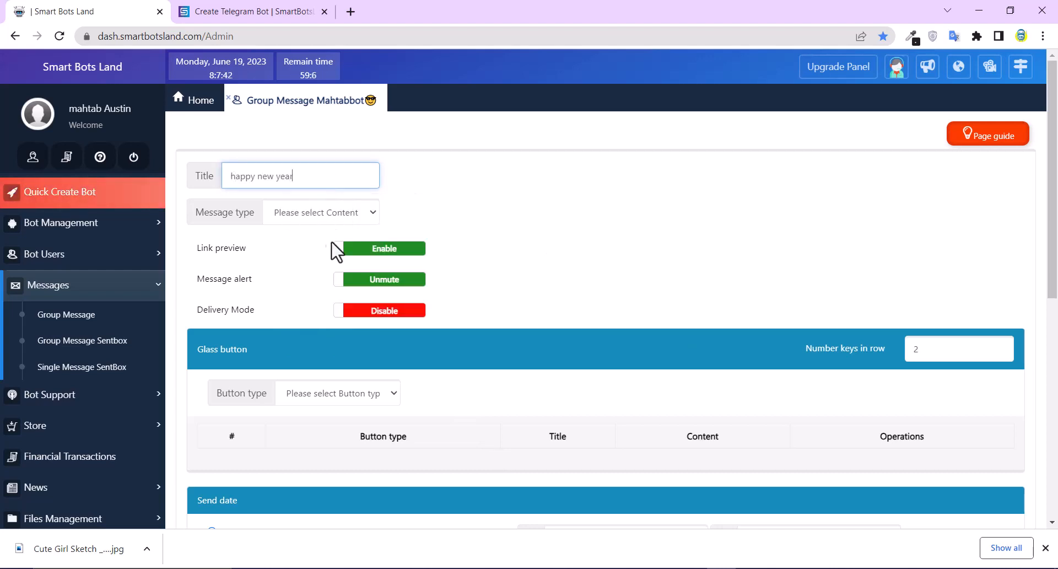
pyautogui.click(321, 212)
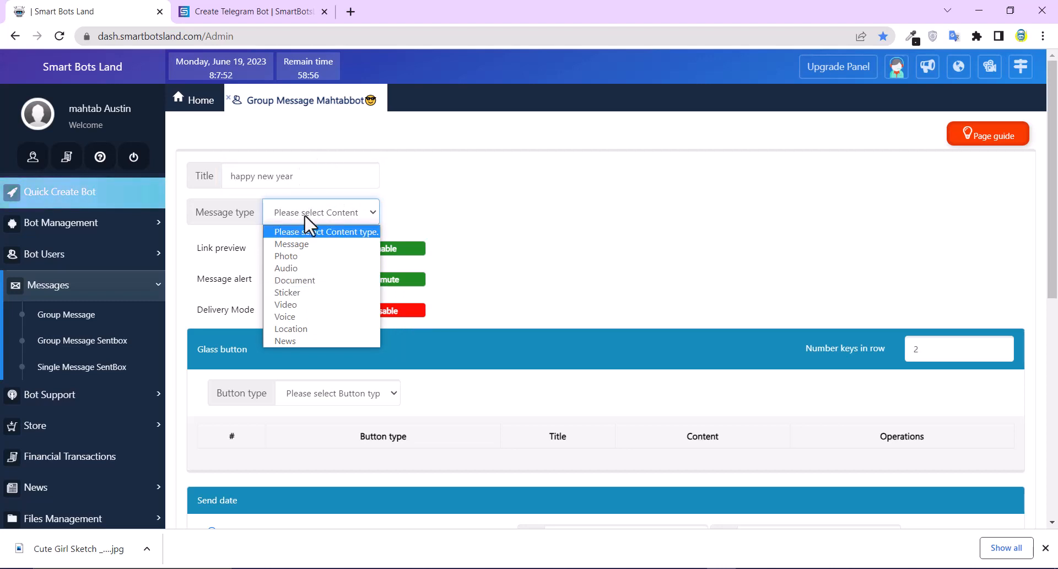
pyautogui.click(285, 256)
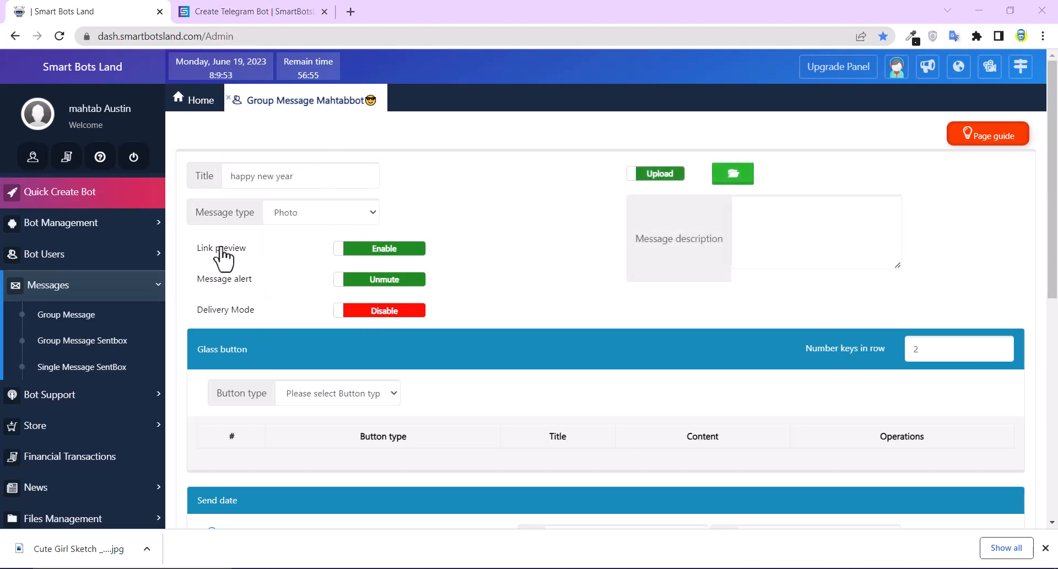
pyautogui.moveTo(223, 255)
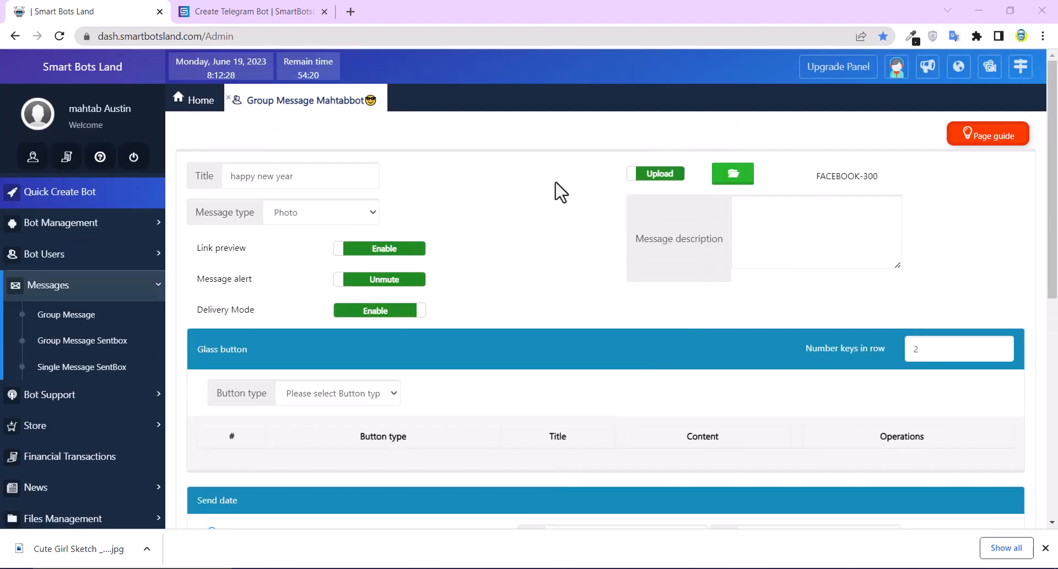
# Edit the photo's description and set the number of glass buttons per row.
pyautogui.click(817, 231)
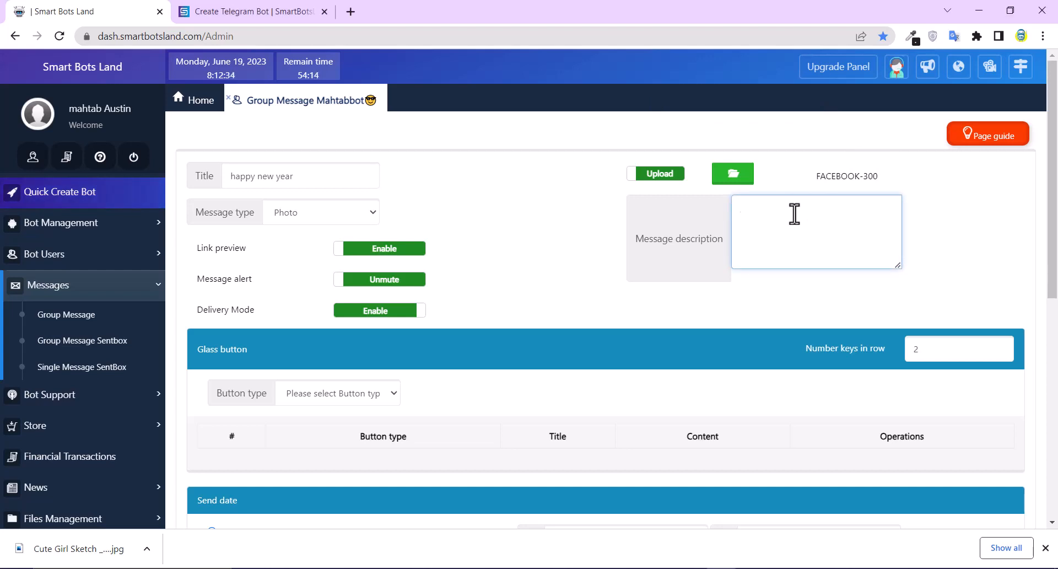
pyautogui.moveTo(762, 295)
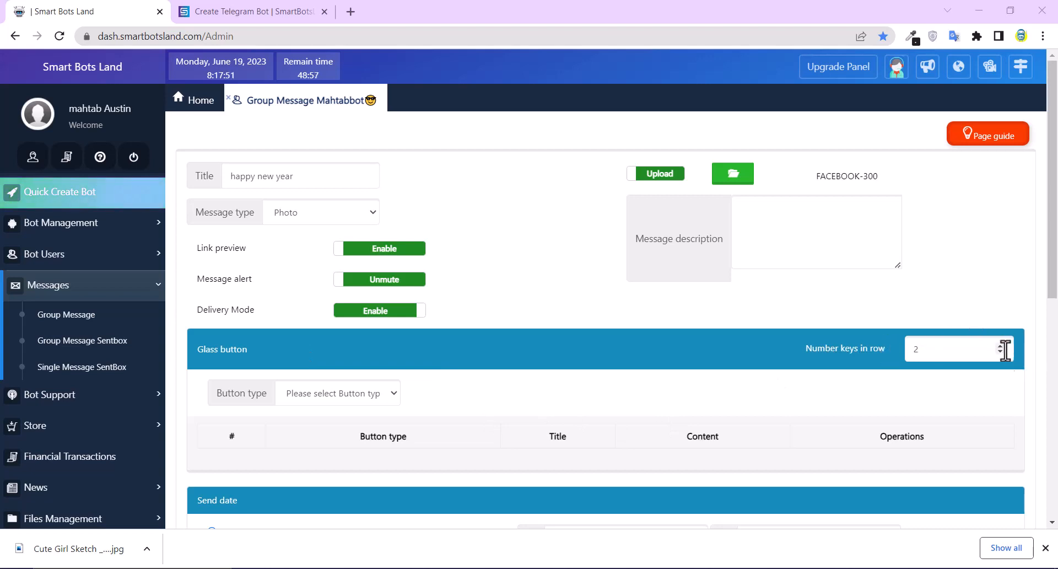
pyautogui.click(952, 348)
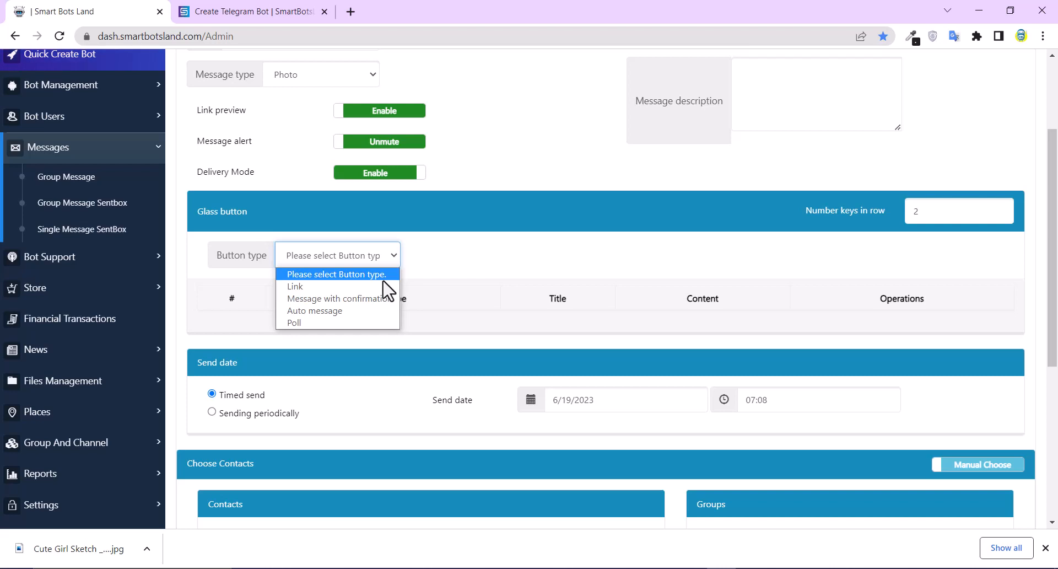
# Add a Link glass button titled 'smartbotsland'.
pyautogui.click(296, 287)
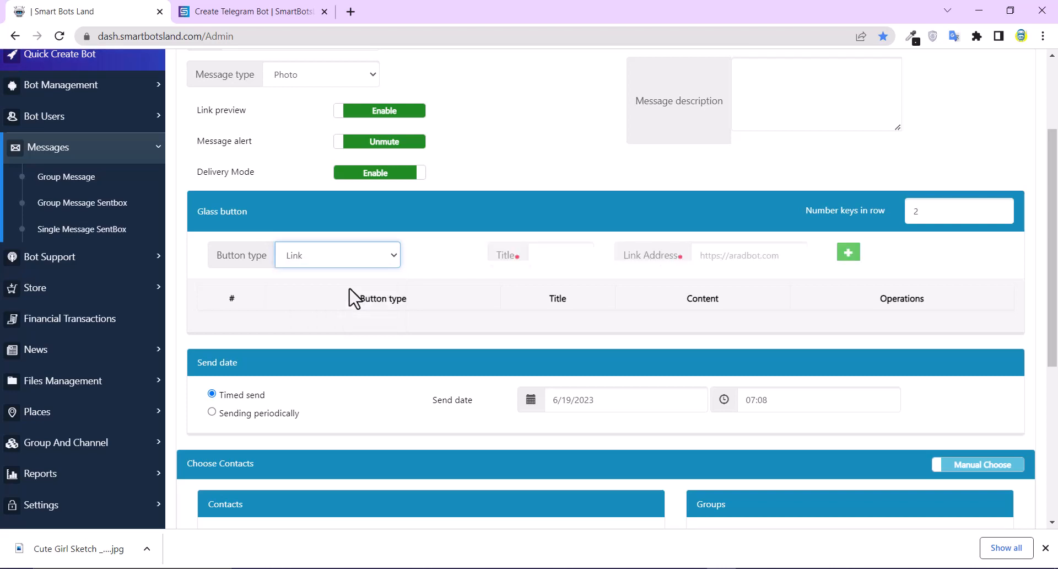
pyautogui.write('smartbotsland')
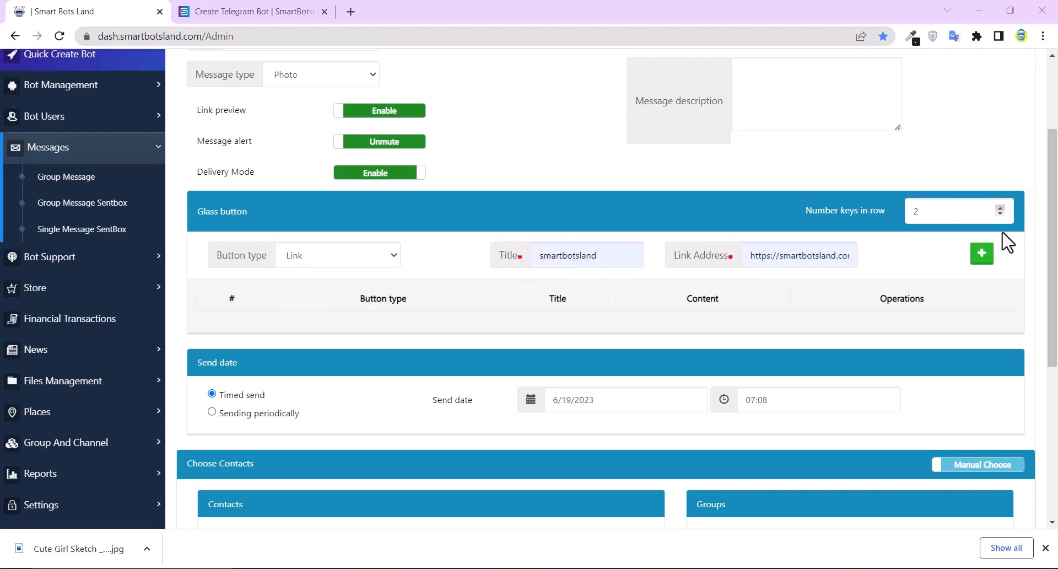
pyautogui.moveTo(654, 277)
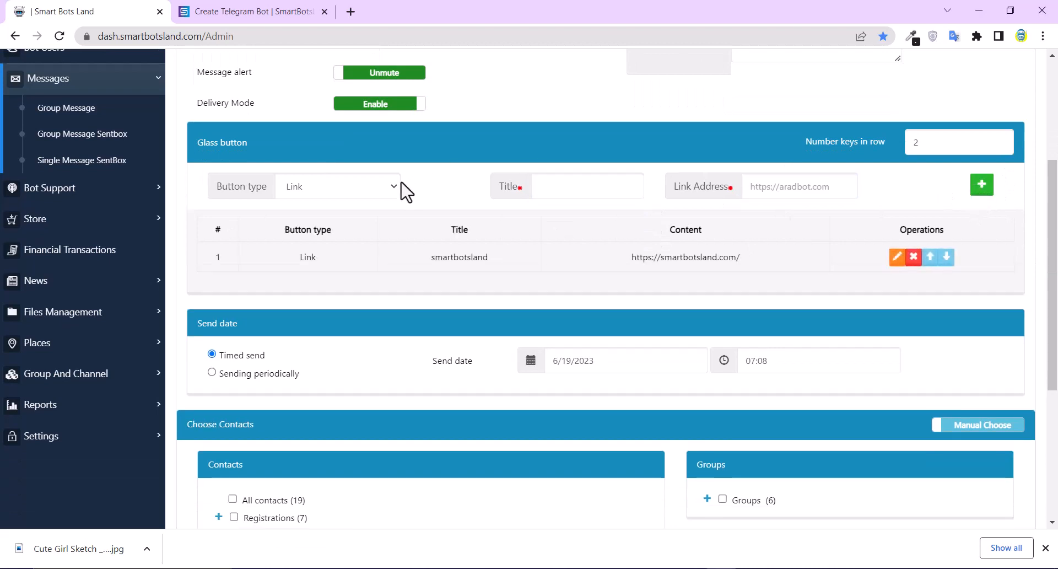
# Prepare a Message-with-confirmation button titled 'new year' saying 'happy new year'.
pyautogui.click(337, 186)
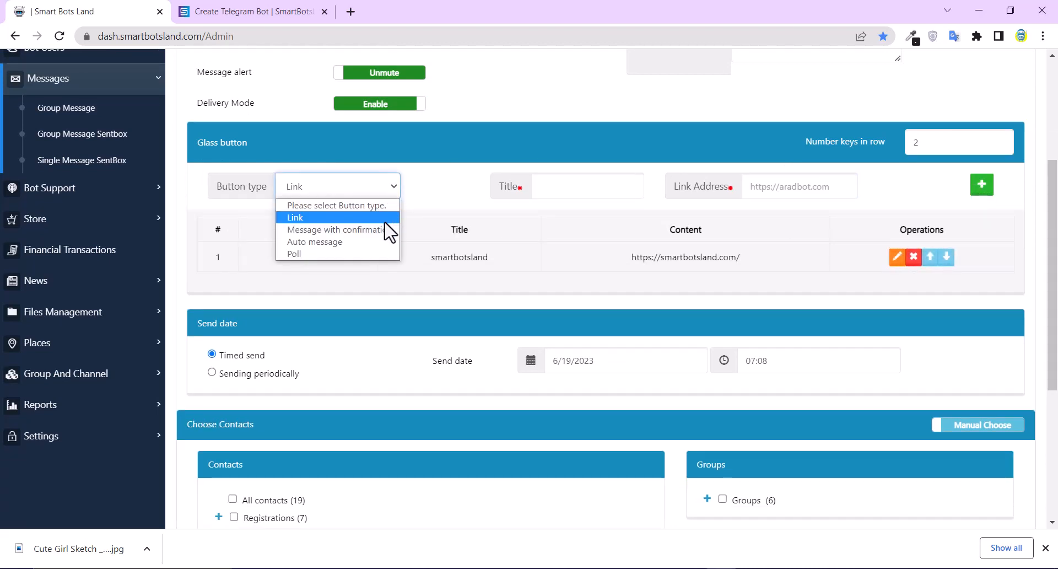
pyautogui.click(335, 229)
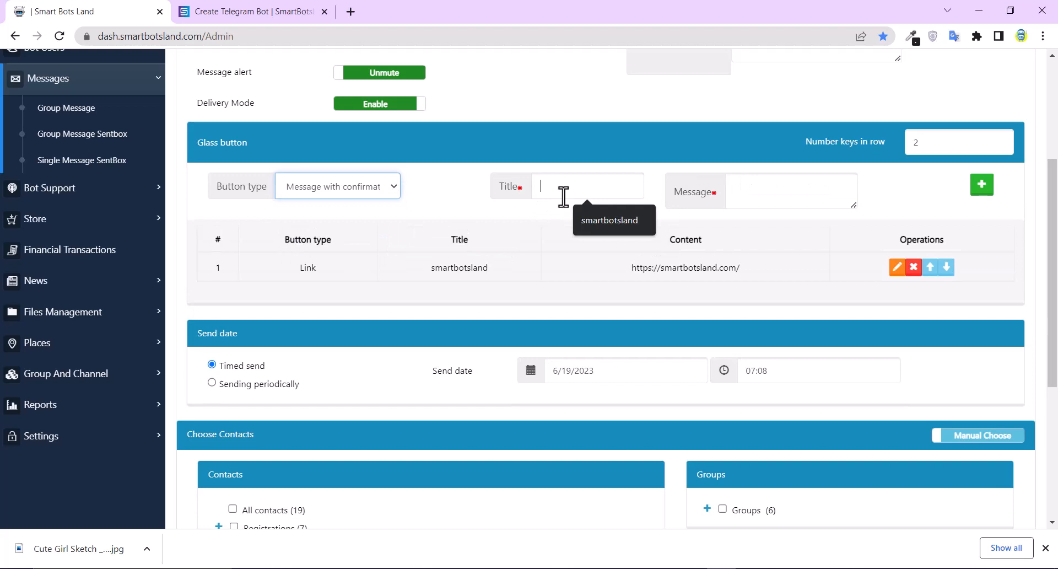
pyautogui.click(587, 186)
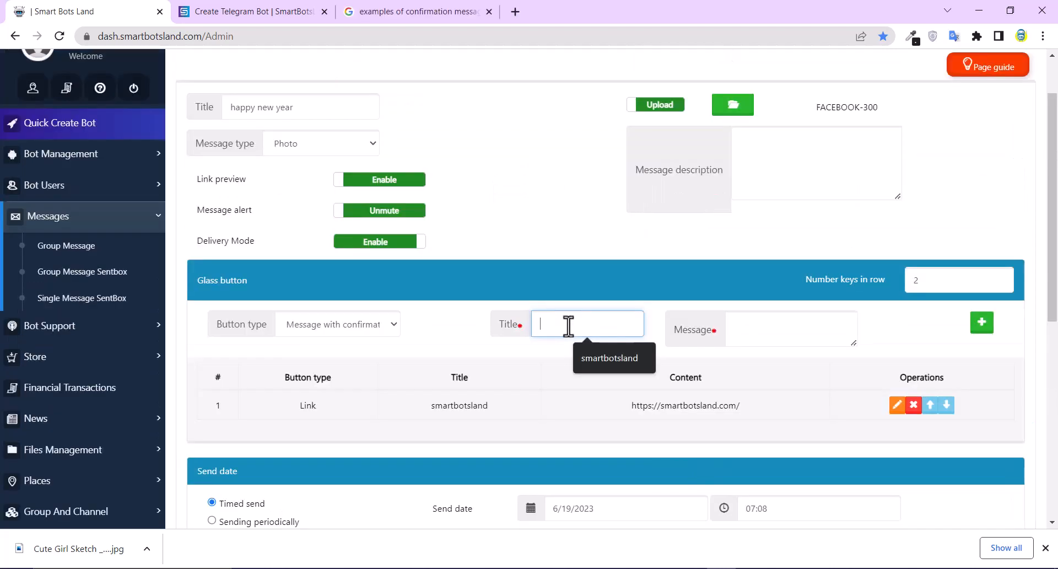
pyautogui.write('new')
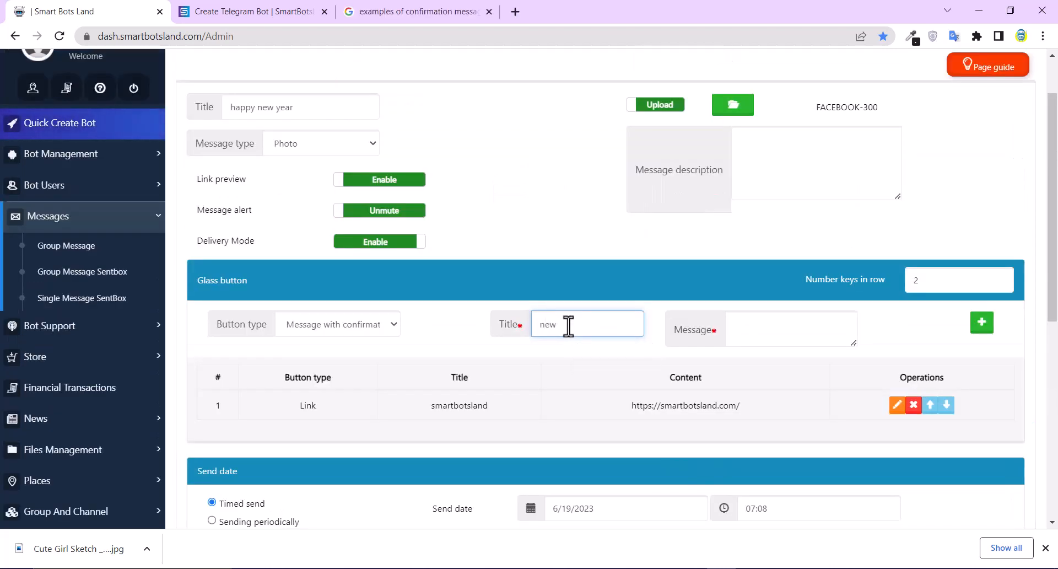
pyautogui.click(792, 329)
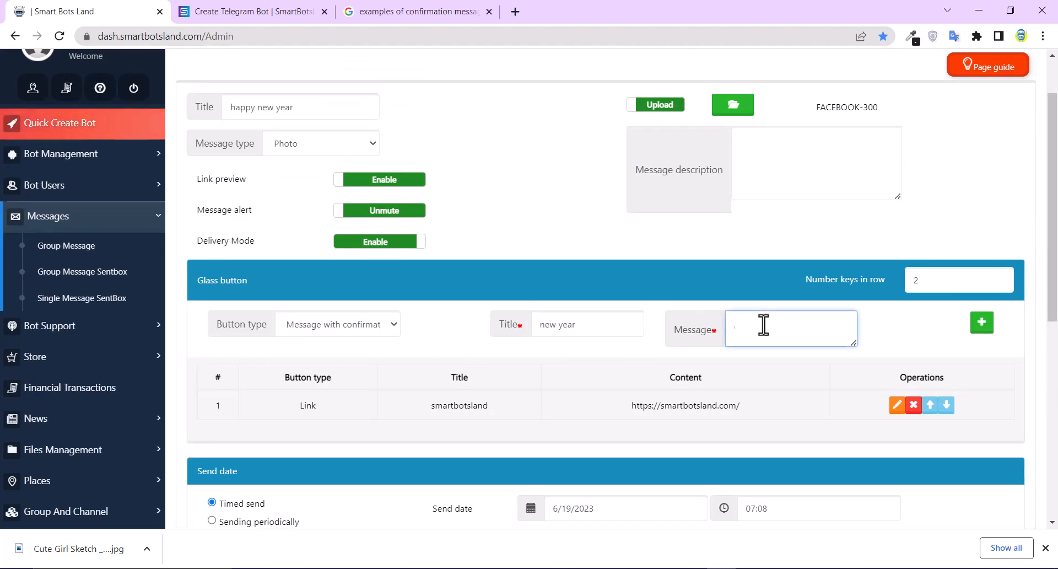
pyautogui.write('happy')
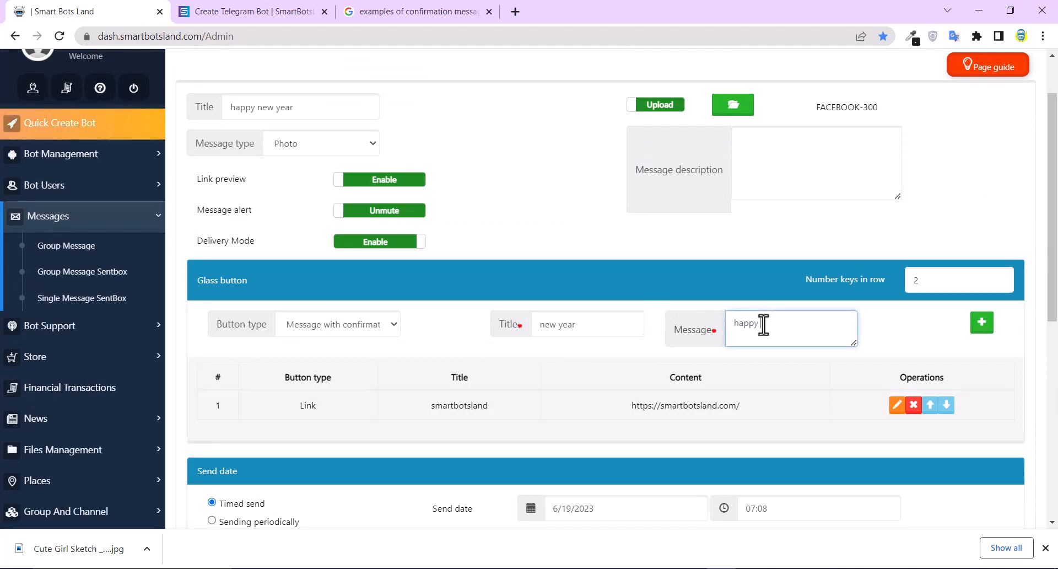
pyautogui.write('new year')
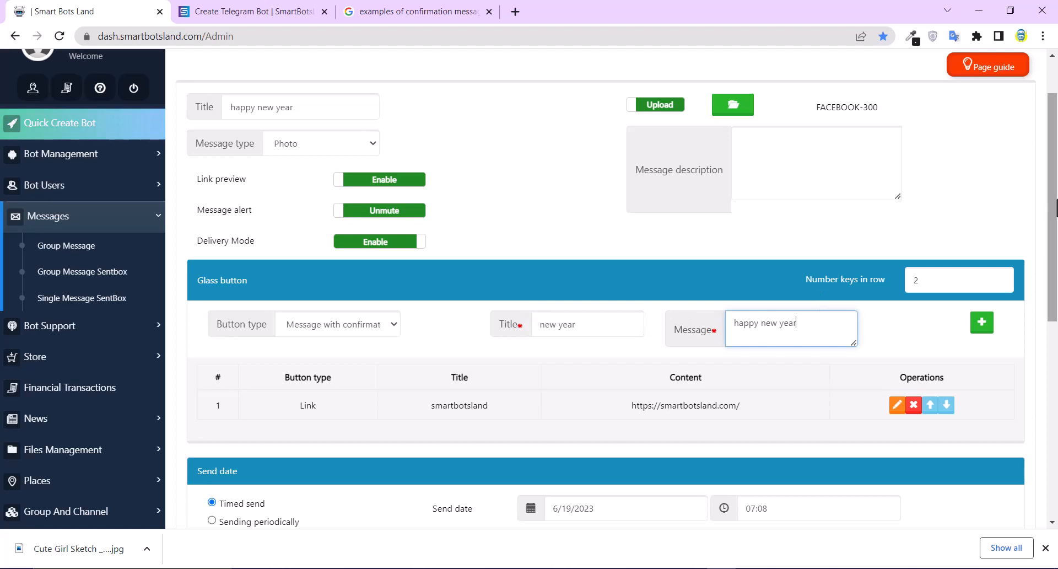
# Add the confirmation button, then an automatic-message button 'regi' saying 'Your registration was successful'.
pyautogui.click(338, 323)
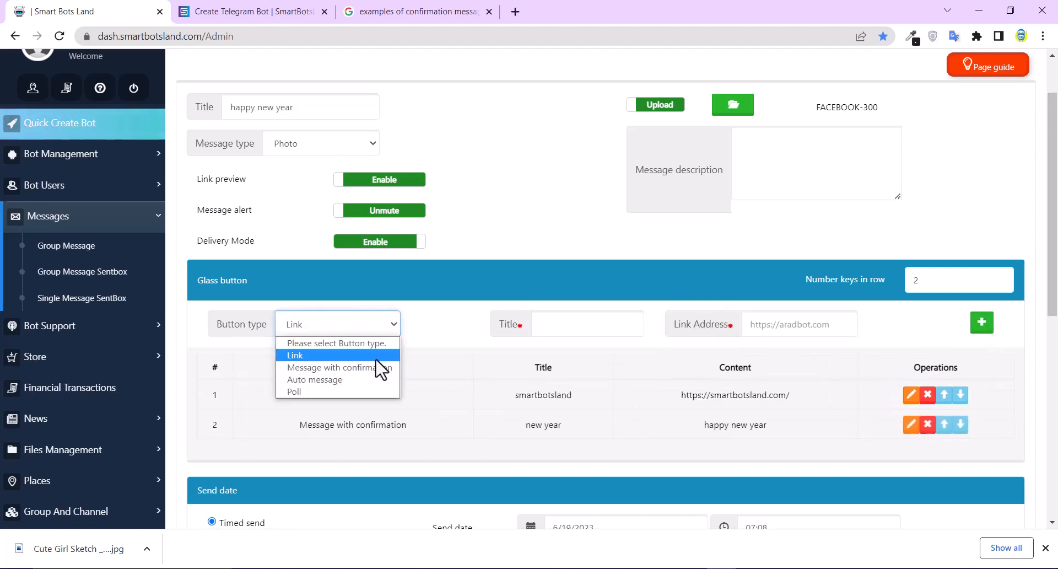
pyautogui.click(314, 379)
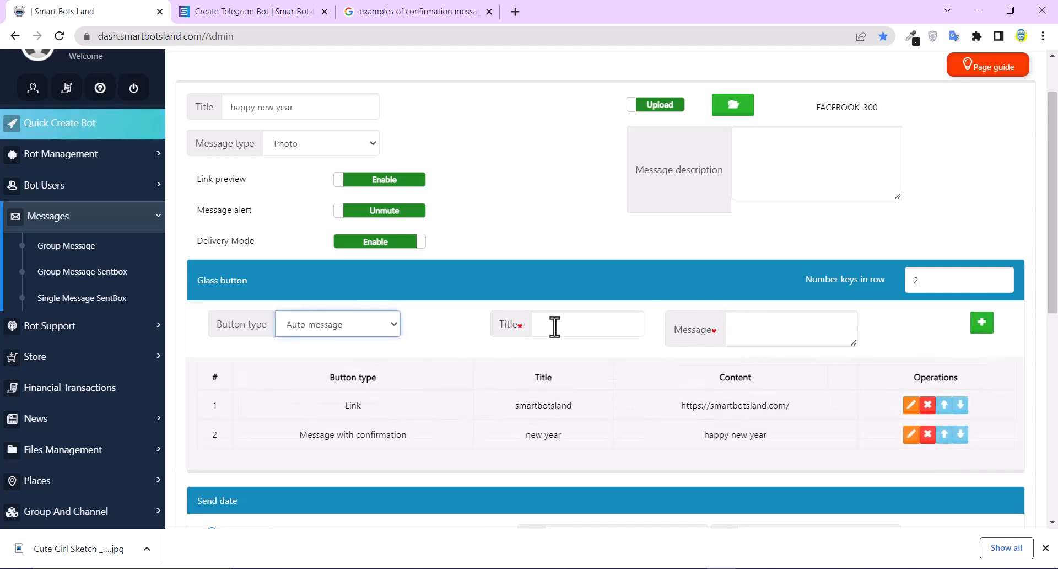
pyautogui.write('regi')
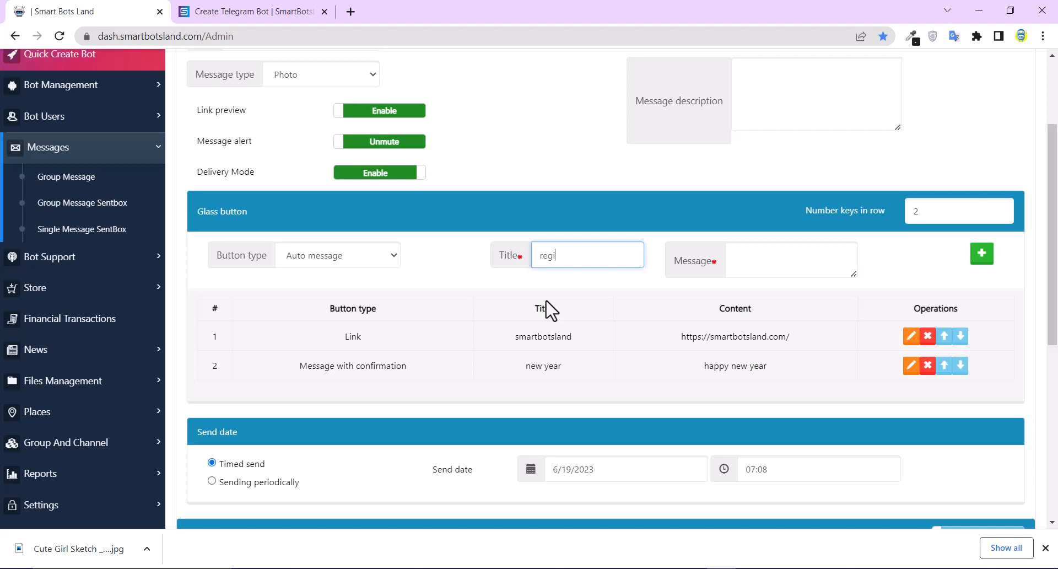
pyautogui.write('Your registration was successful')
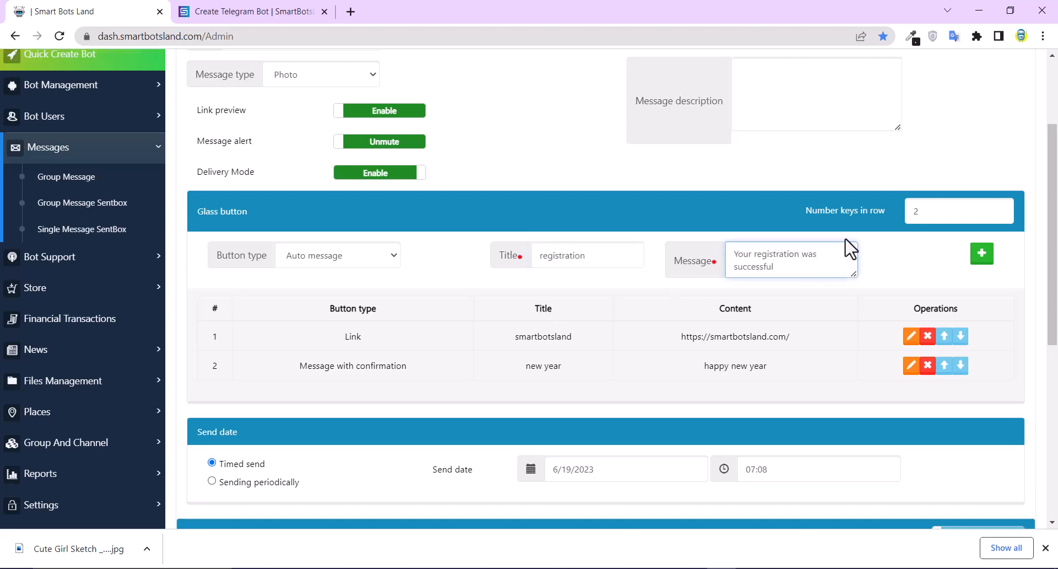
pyautogui.click(982, 254)
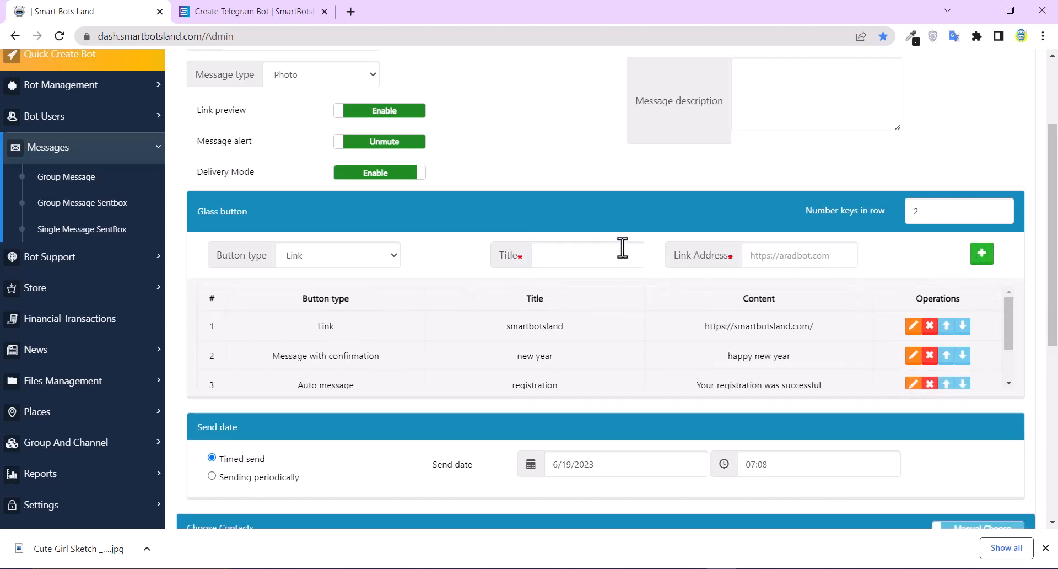
# Add 'yes' and 'no' as Poll answer glass buttons.
pyautogui.click(337, 255)
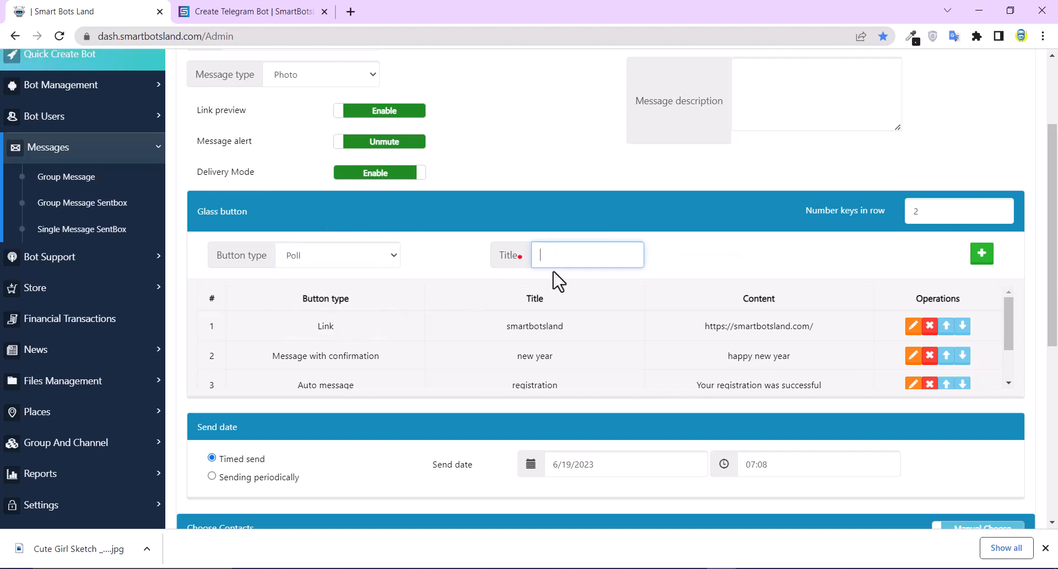
pyautogui.write('yes')
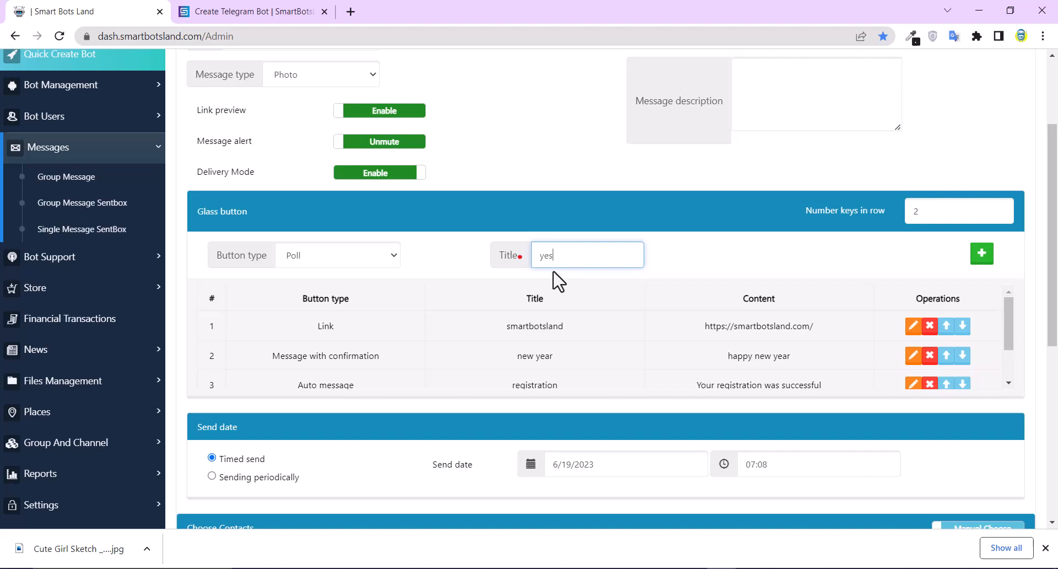
pyautogui.click(338, 255)
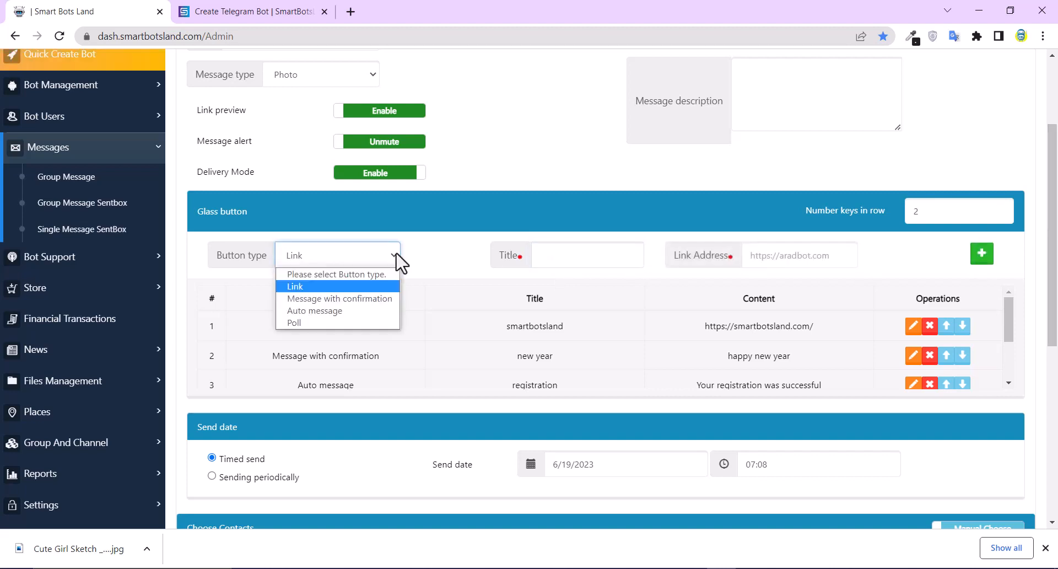
pyautogui.click(294, 323)
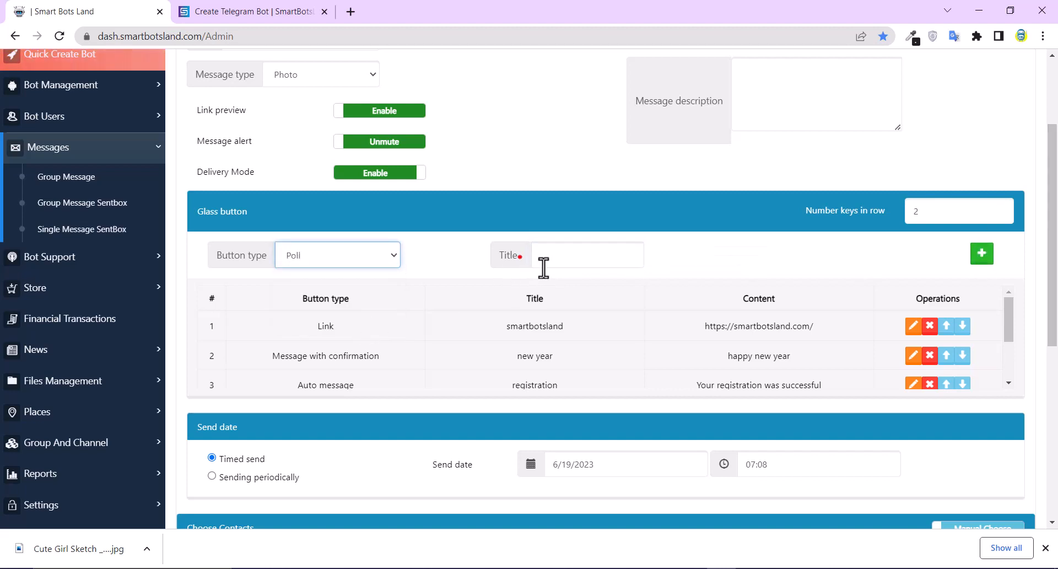
pyautogui.click(586, 255)
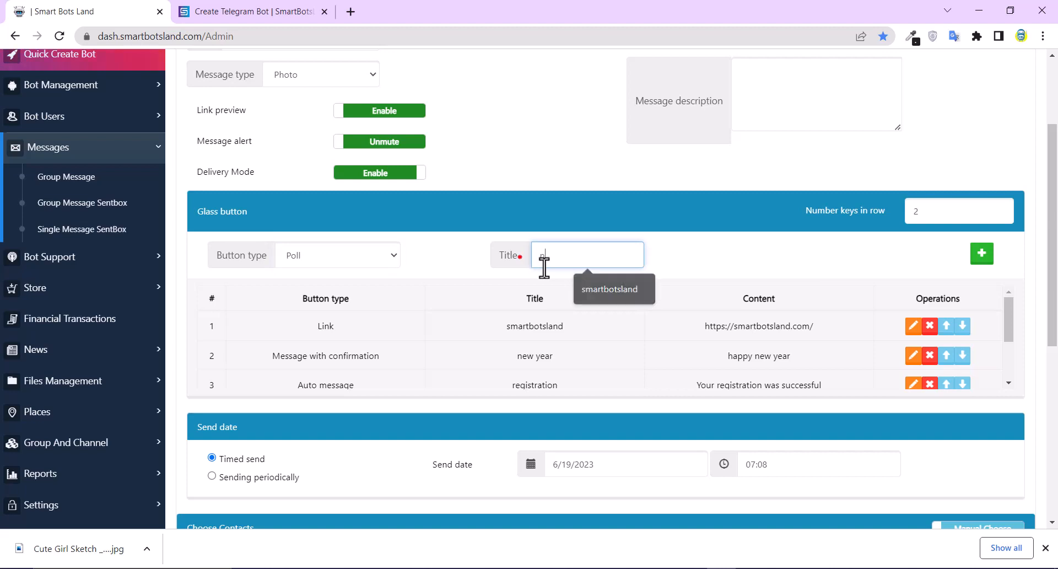
pyautogui.click(337, 254)
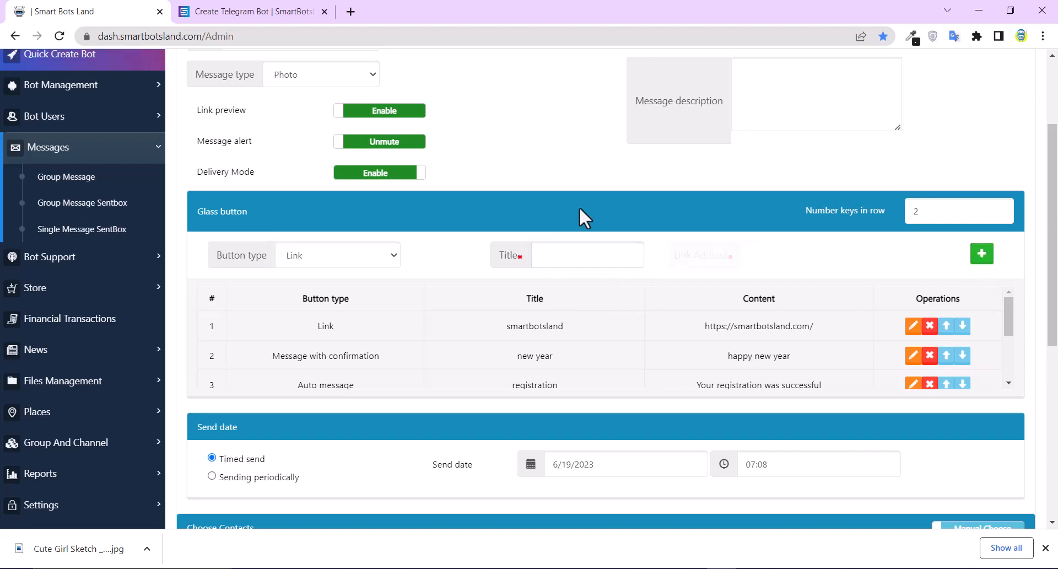
pyautogui.scroll(-3)
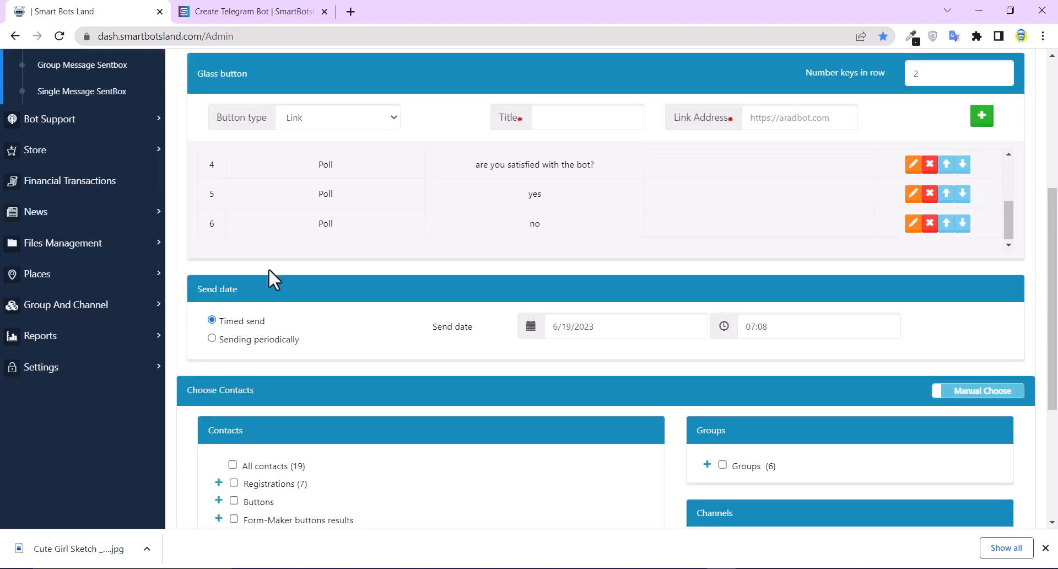
pyautogui.scroll(-3)
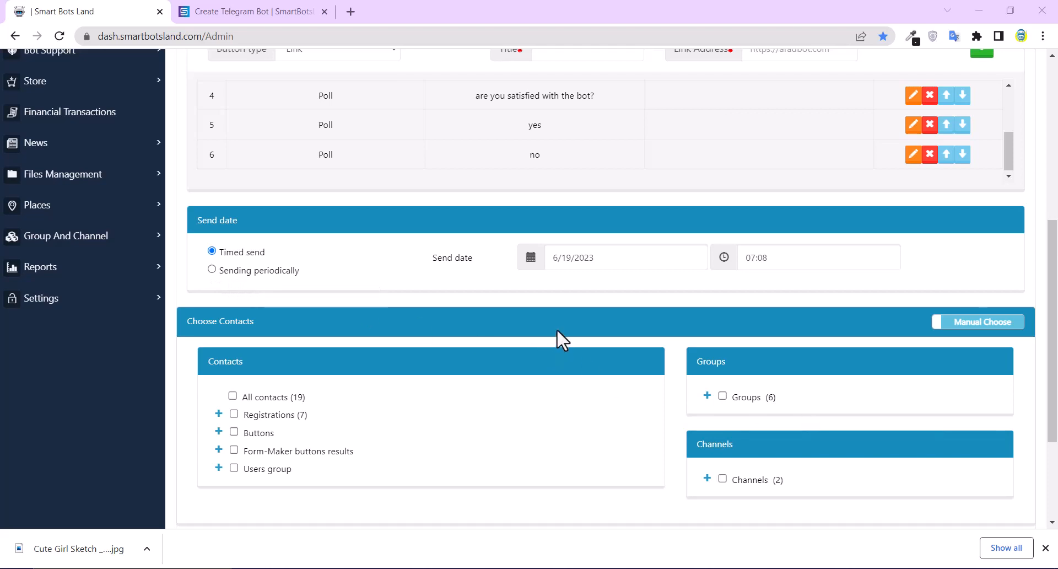
pyautogui.moveTo(459, 280)
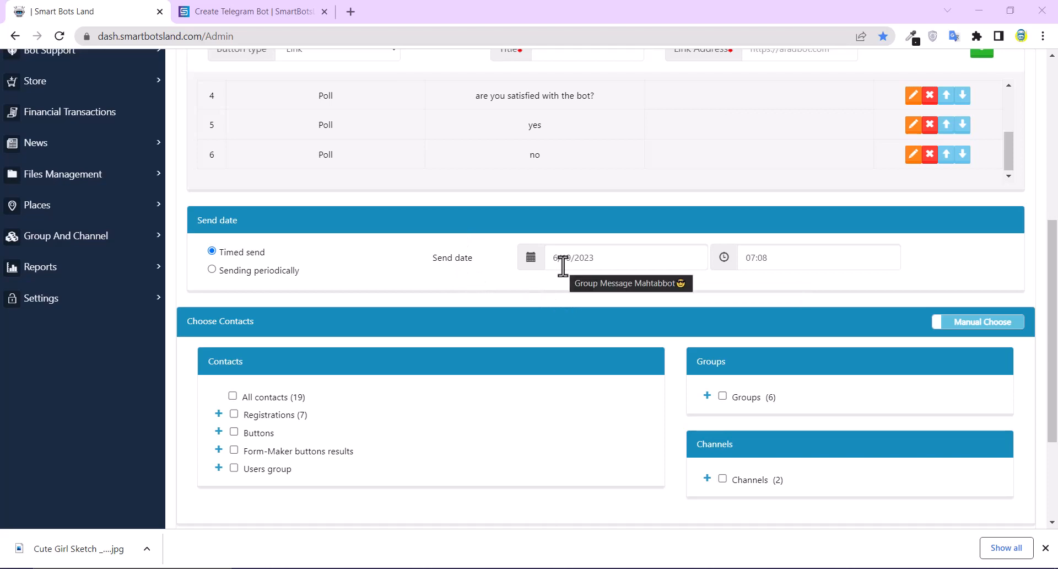
pyautogui.moveTo(807, 331)
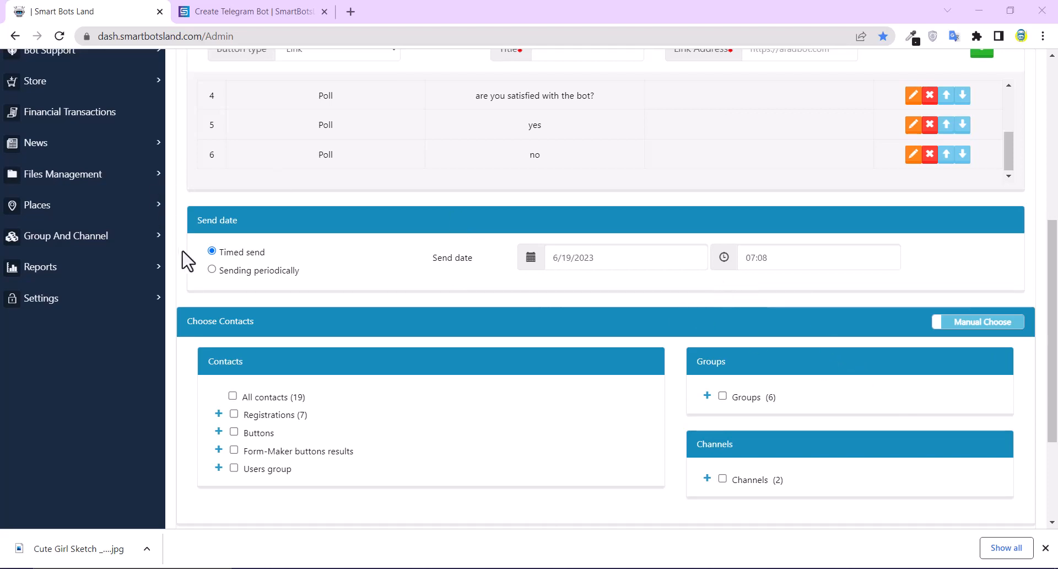
pyautogui.click(212, 270)
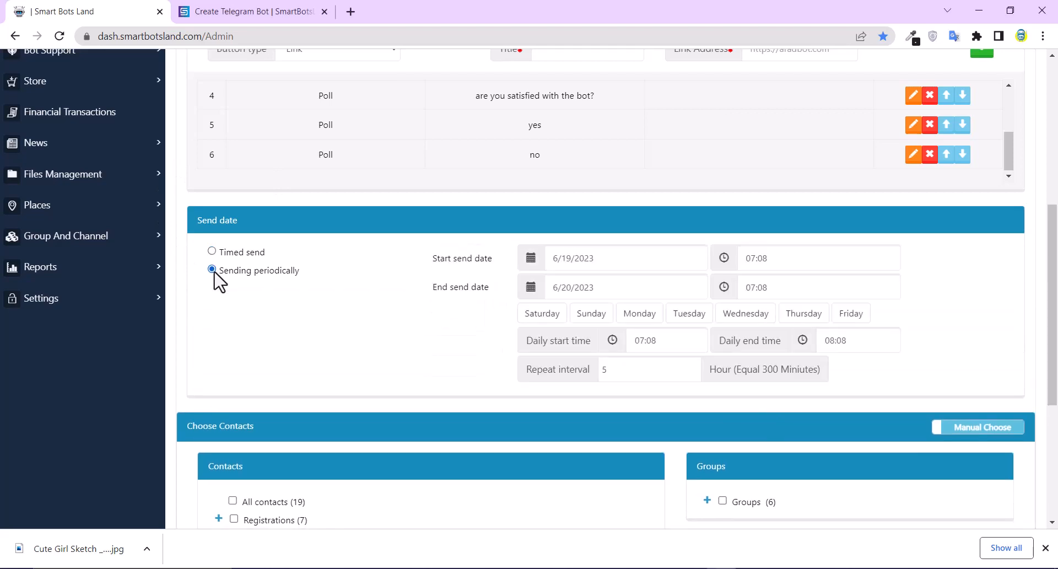
pyautogui.moveTo(435, 280)
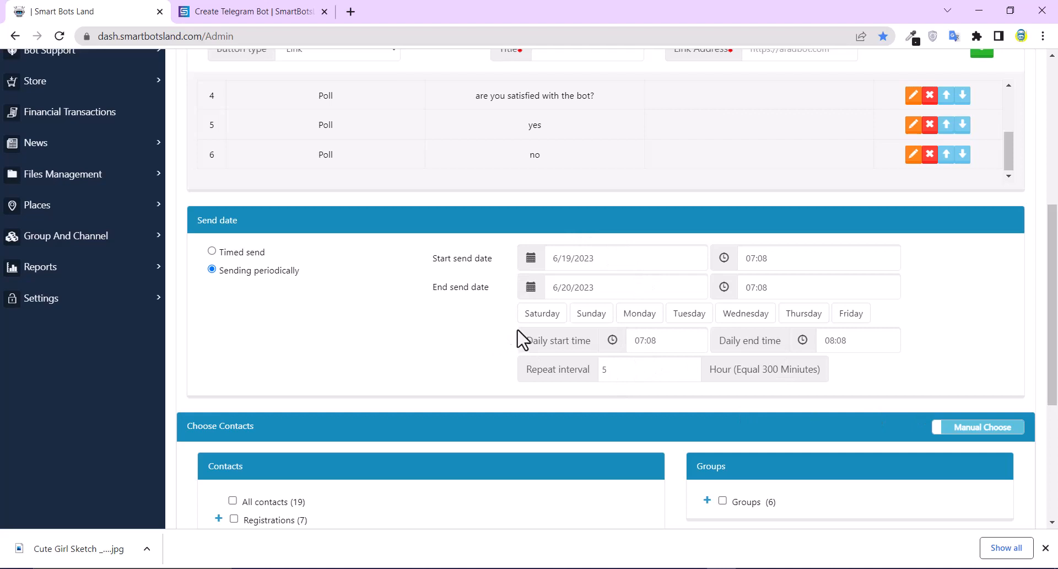
pyautogui.moveTo(770, 360)
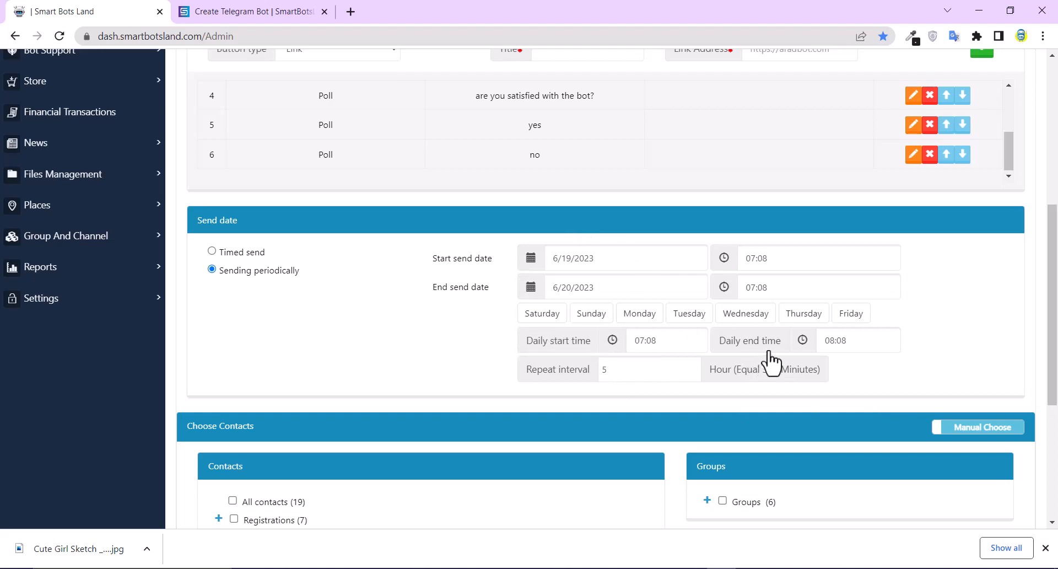
pyautogui.moveTo(776, 353)
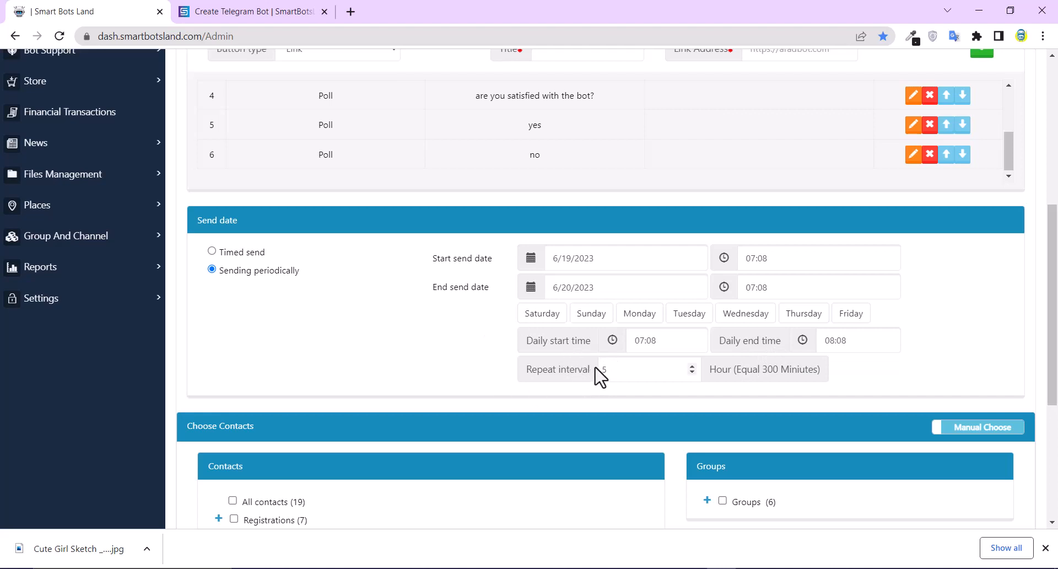
pyautogui.moveTo(641, 397)
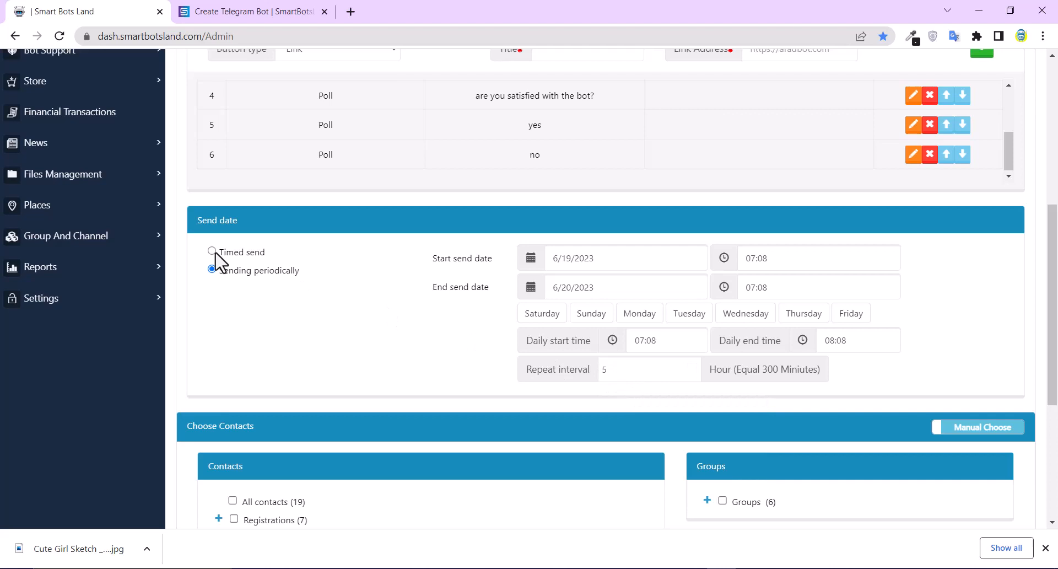
pyautogui.click(212, 251)
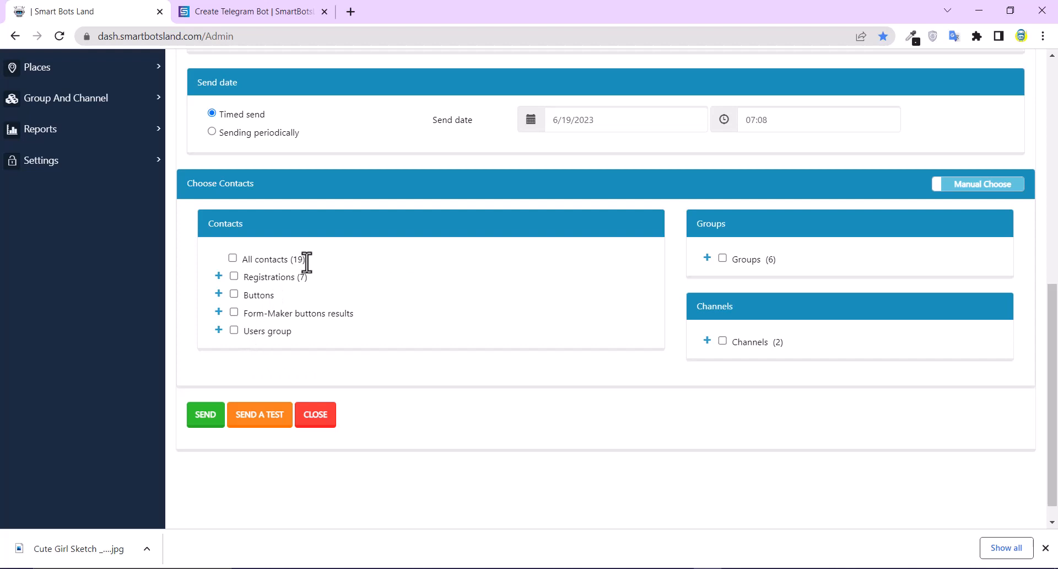
pyautogui.moveTo(307, 300)
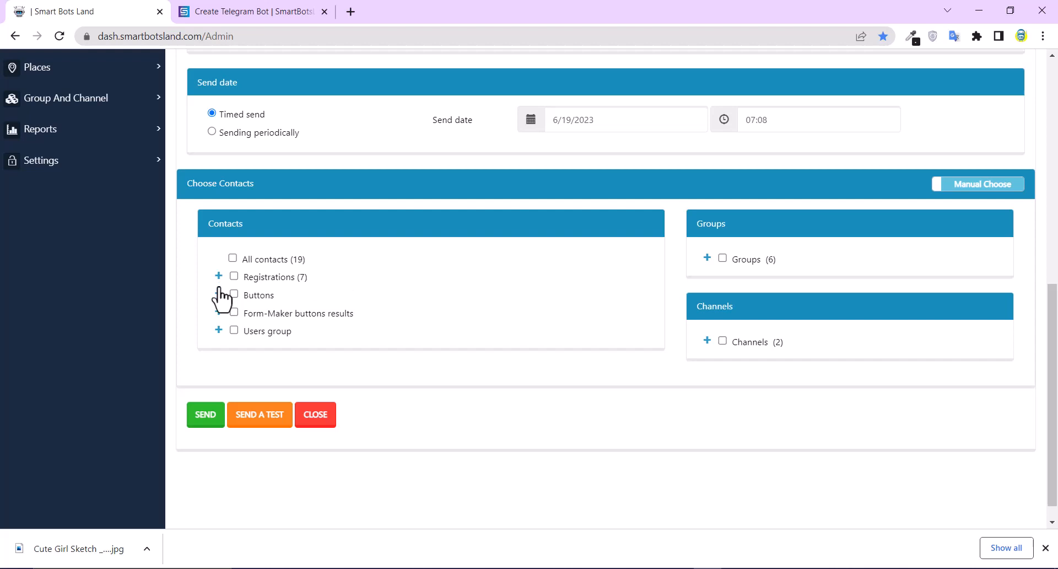
# Expand Registrations and Buttons contacts and tick Form Maker as recipients.
pyautogui.click(218, 276)
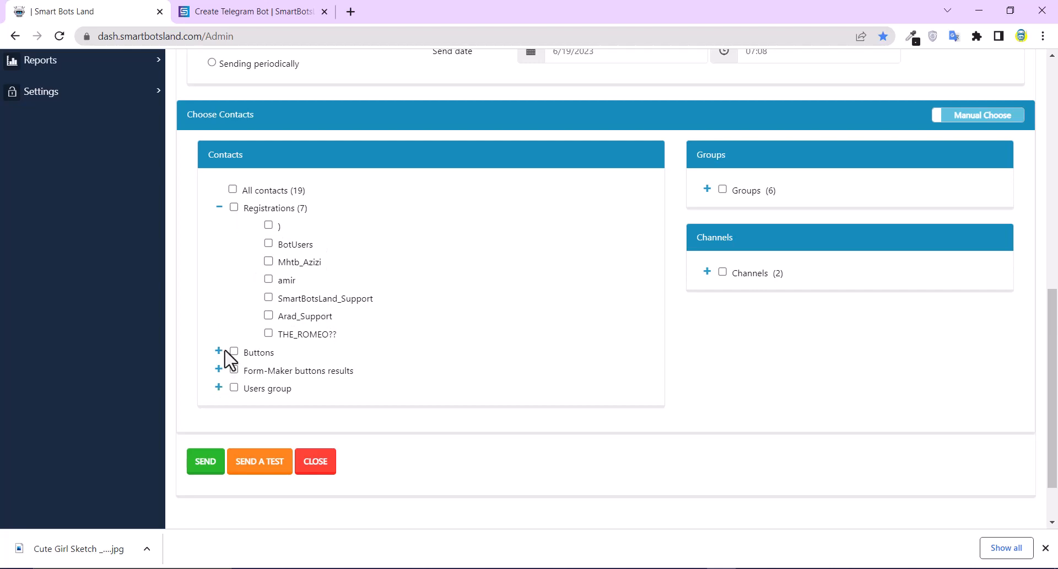
pyautogui.click(218, 352)
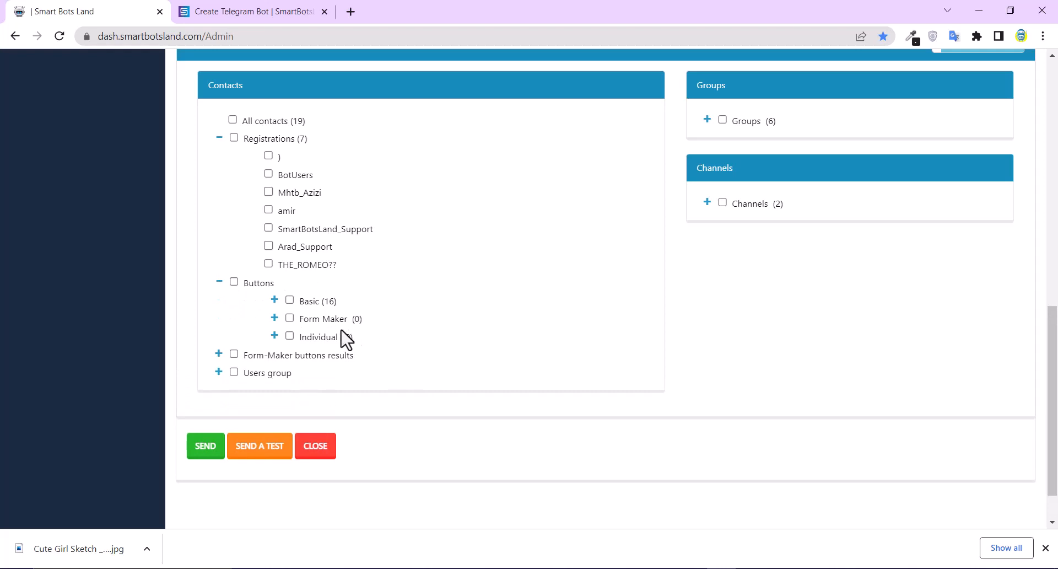
pyautogui.moveTo(365, 306)
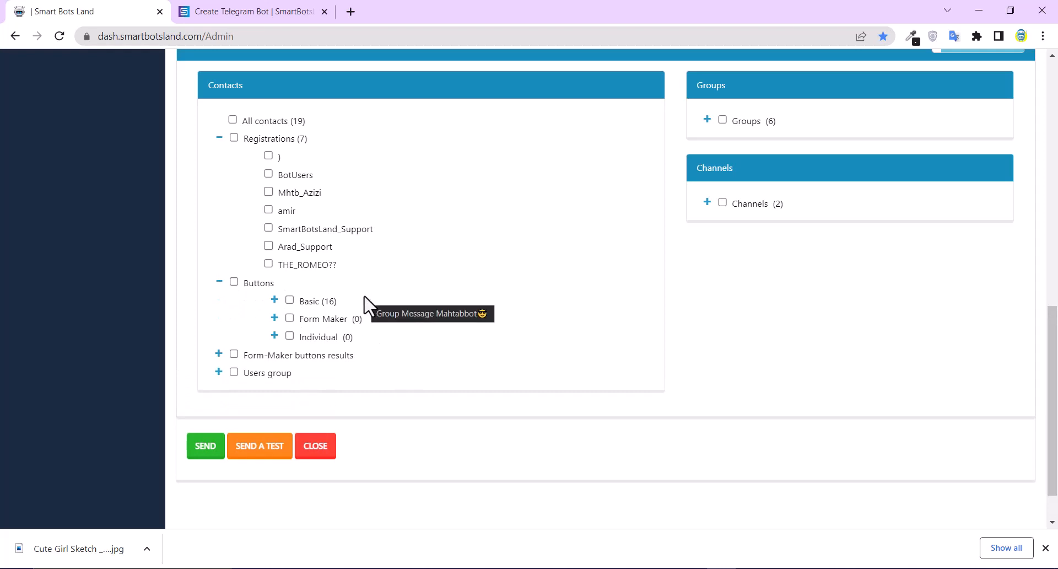
pyautogui.click(290, 319)
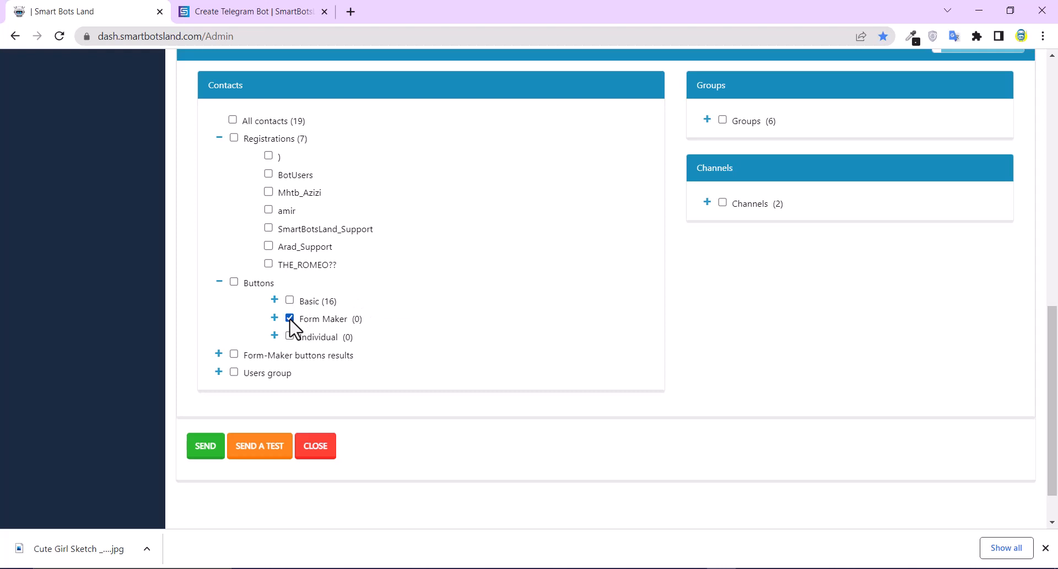
# Tick Form-Maker buttons results (BMI) and expand the Users group list.
pyautogui.scroll(-3)
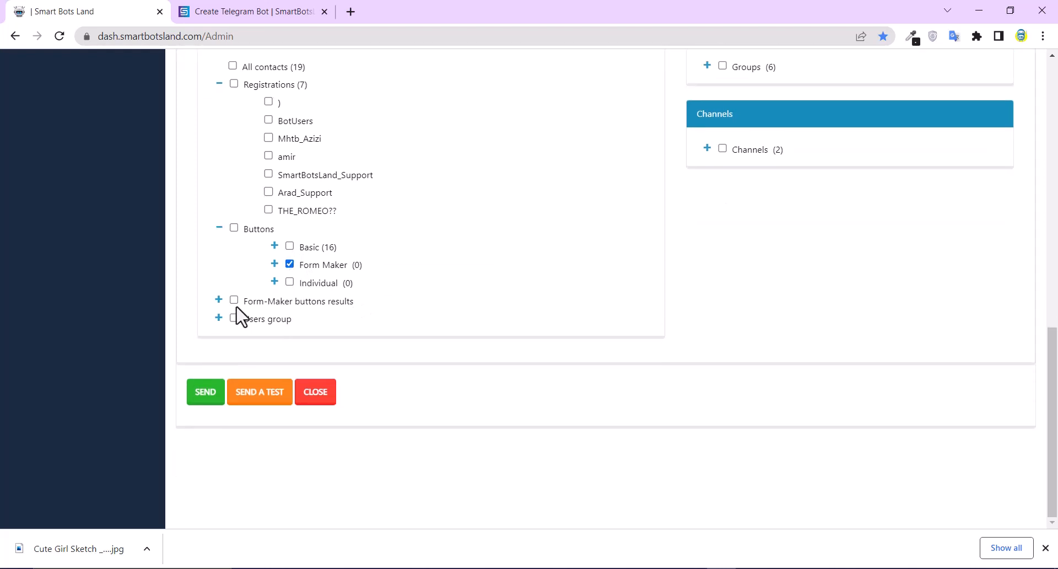
pyautogui.click(218, 299)
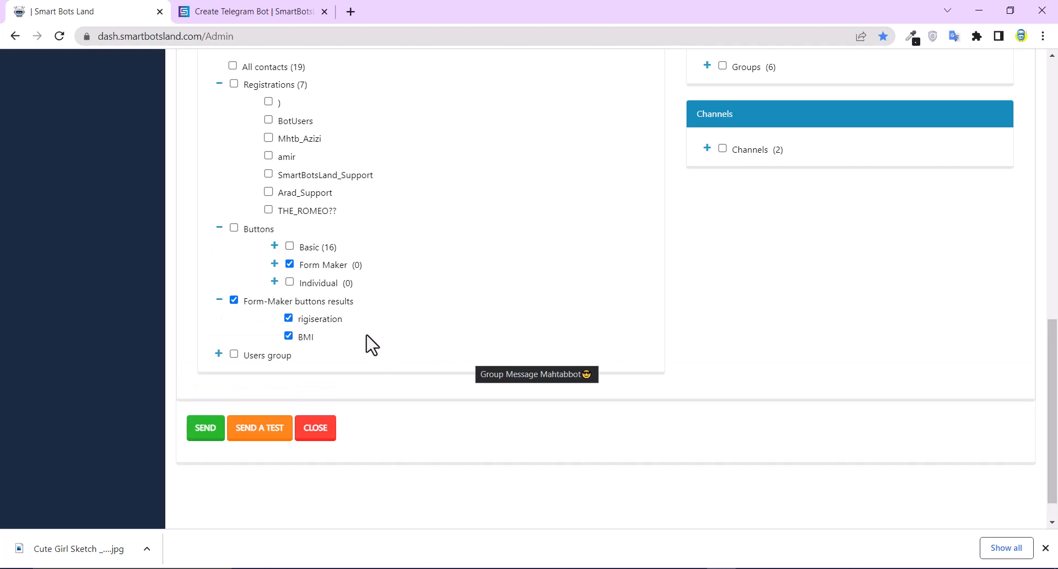
pyautogui.moveTo(310, 354)
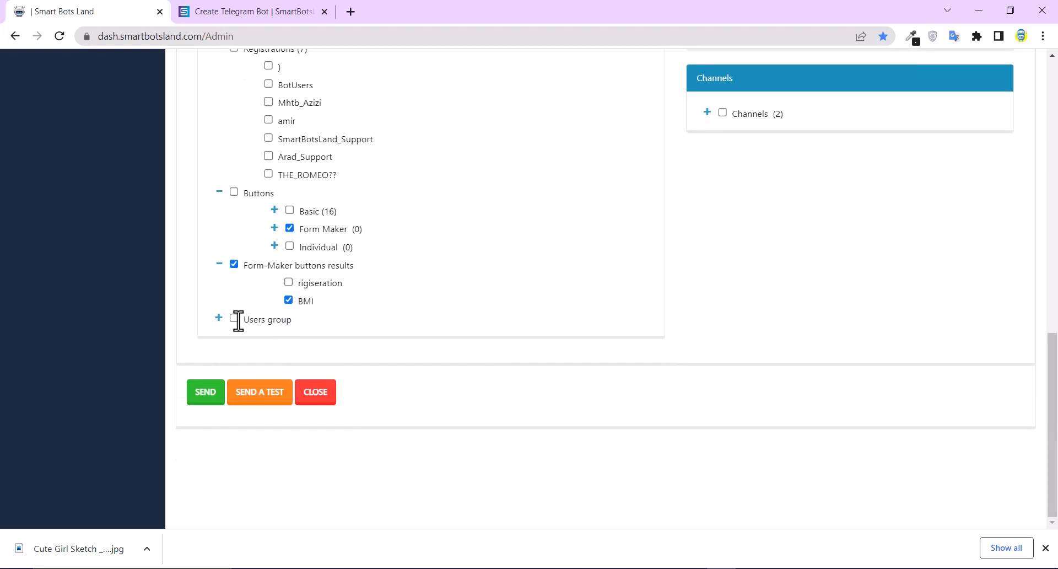
pyautogui.click(218, 320)
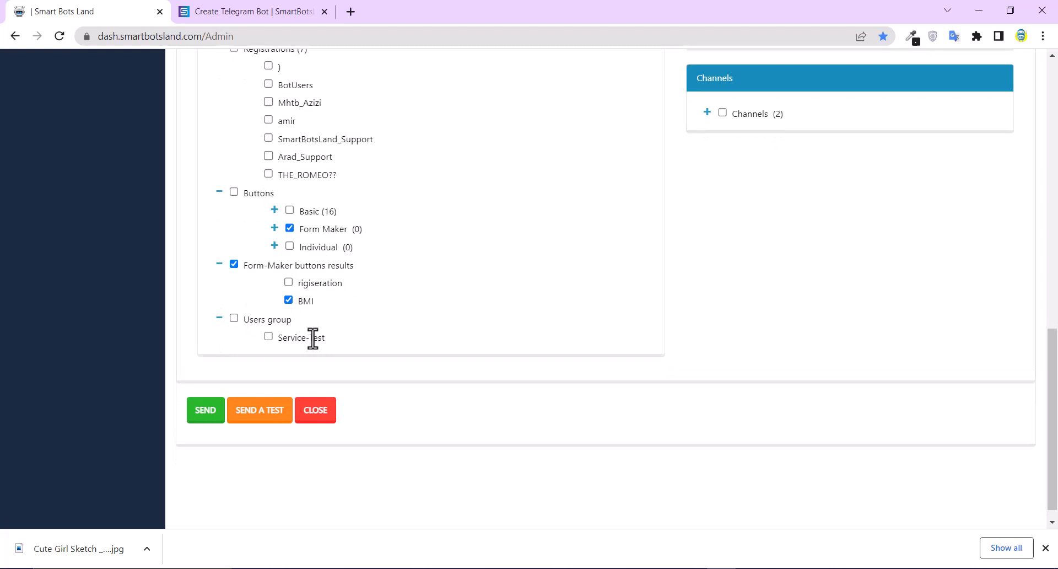
pyautogui.moveTo(408, 344)
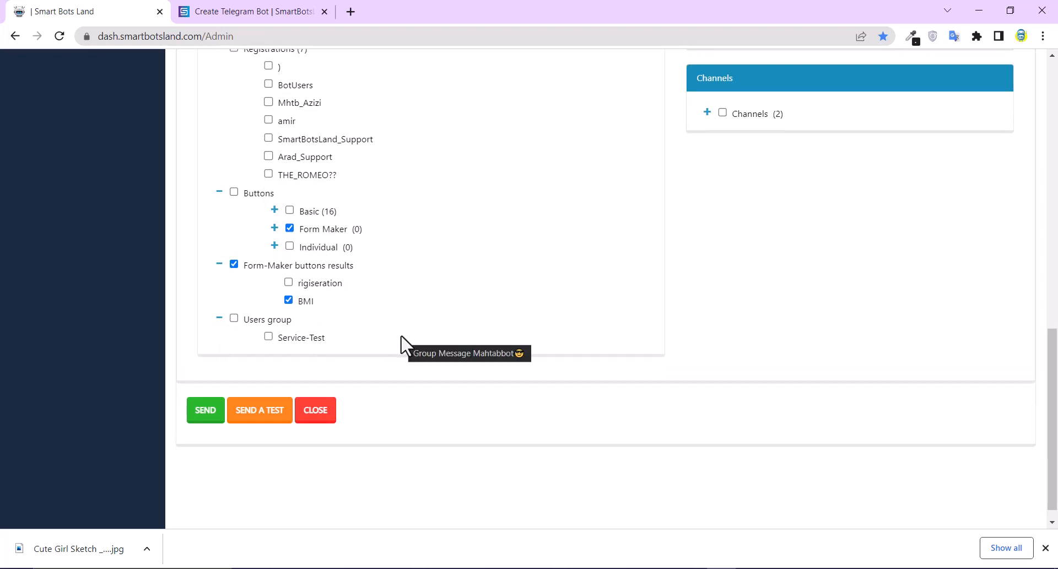
pyautogui.moveTo(382, 351)
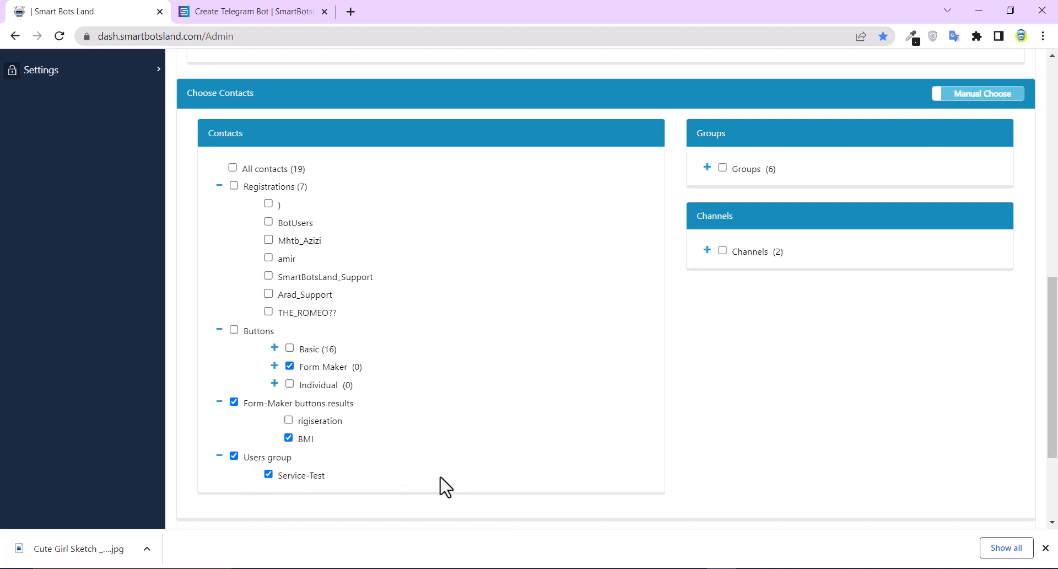
pyautogui.moveTo(442, 476)
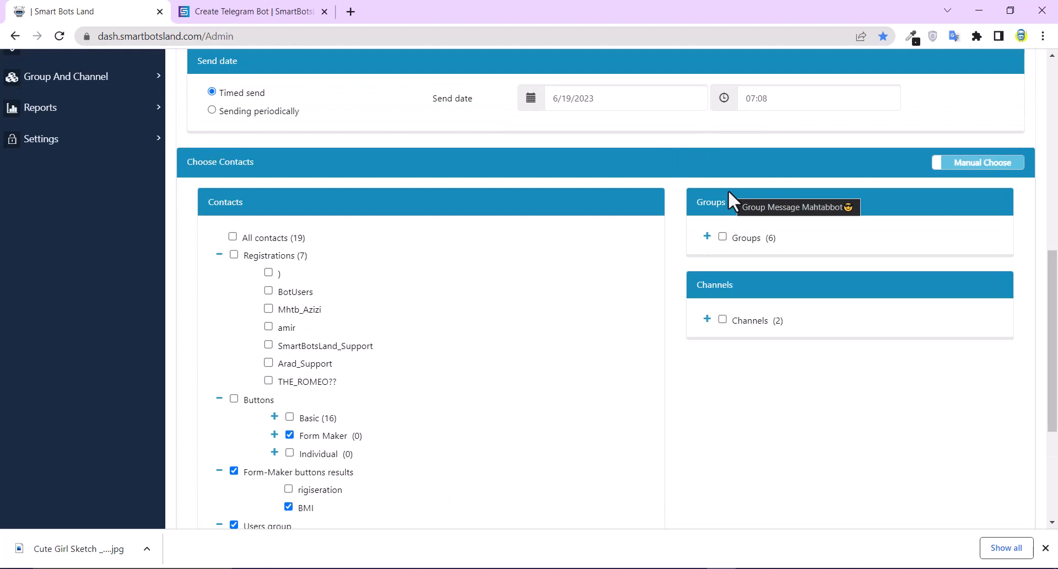
pyautogui.moveTo(841, 281)
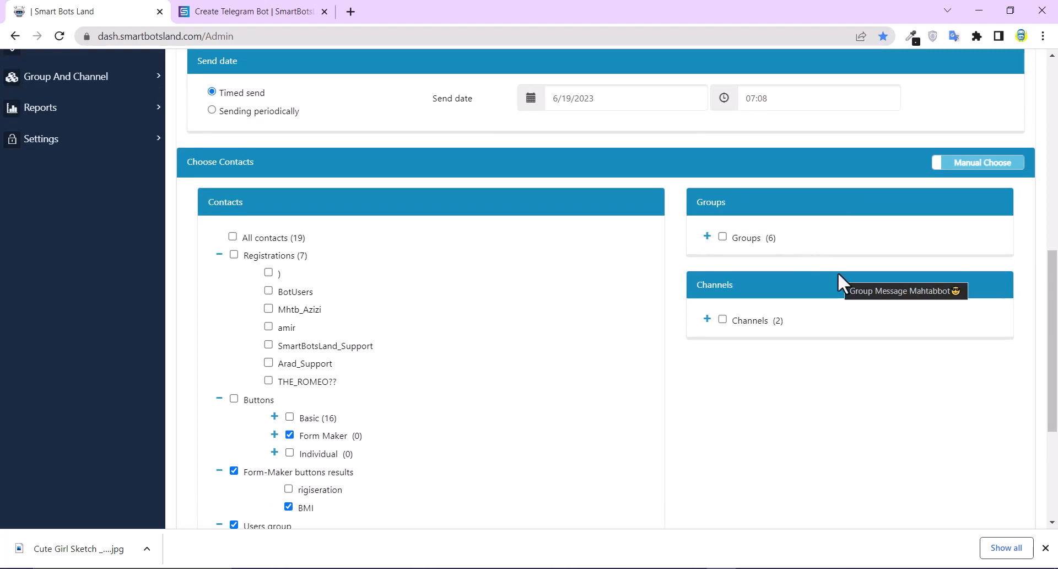
# Include the users groups as recipients of the group message.
pyautogui.click(722, 237)
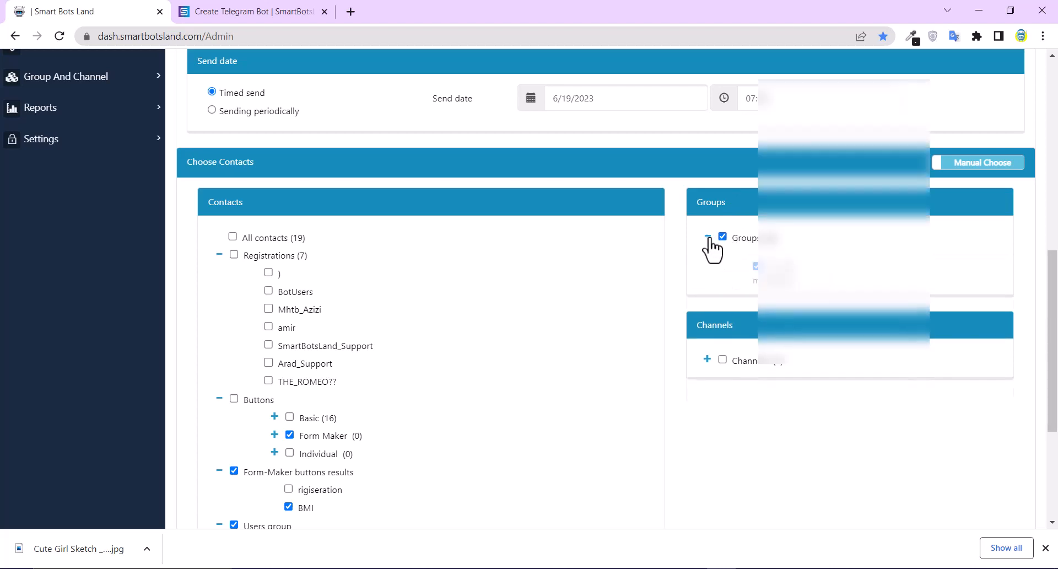
pyautogui.click(708, 237)
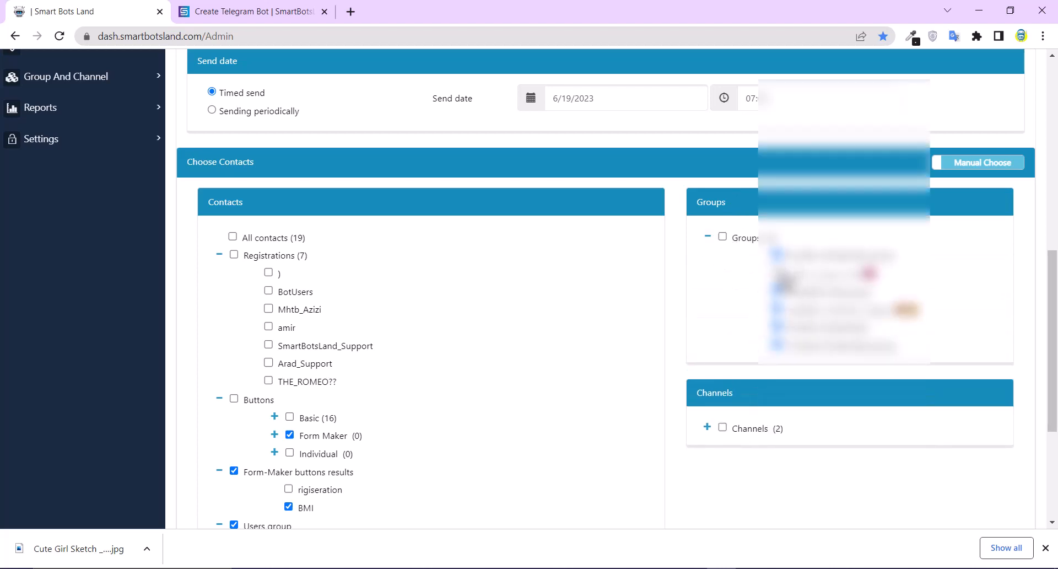
pyautogui.scroll(-3)
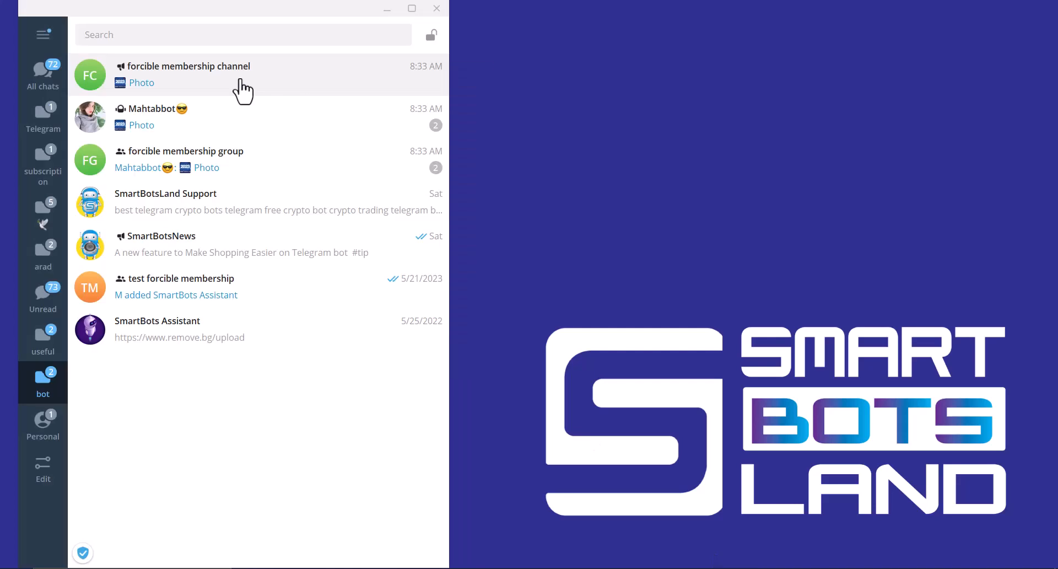
pyautogui.moveTo(232, 172)
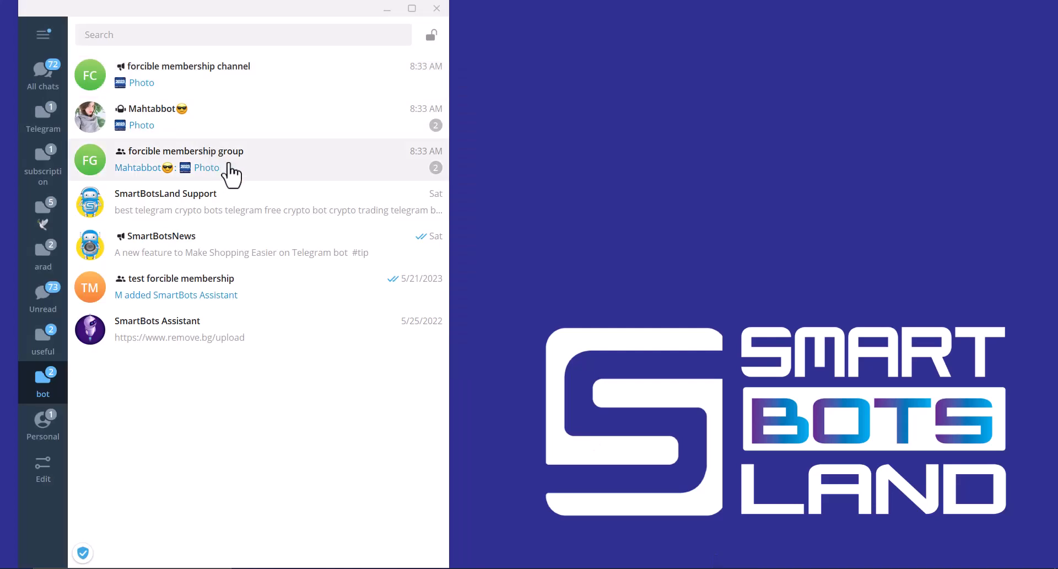
# In the forcible membership group, vote yes and open the smartbotsland link.
pyautogui.click(189, 160)
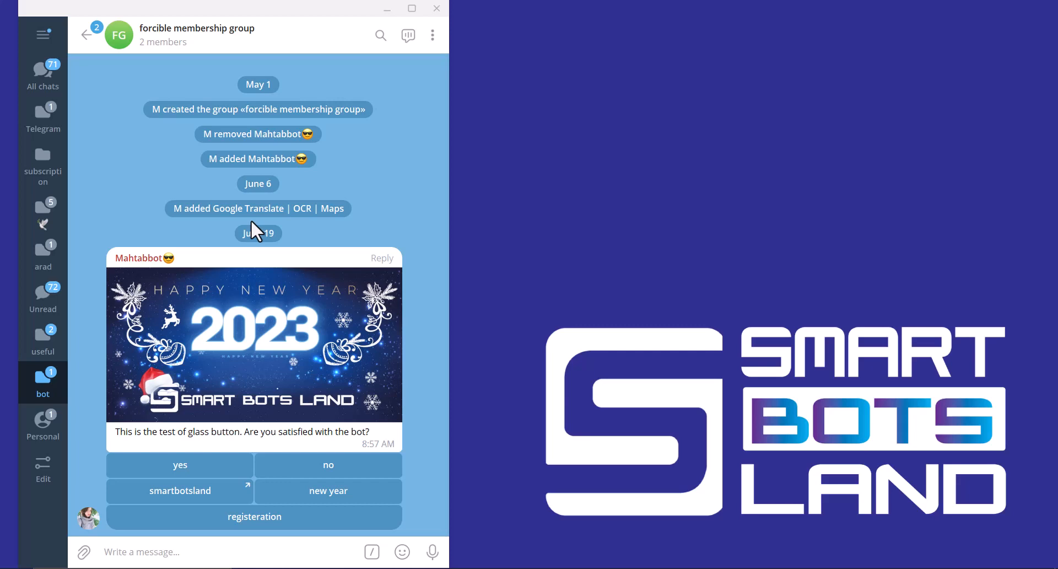
pyautogui.moveTo(291, 300)
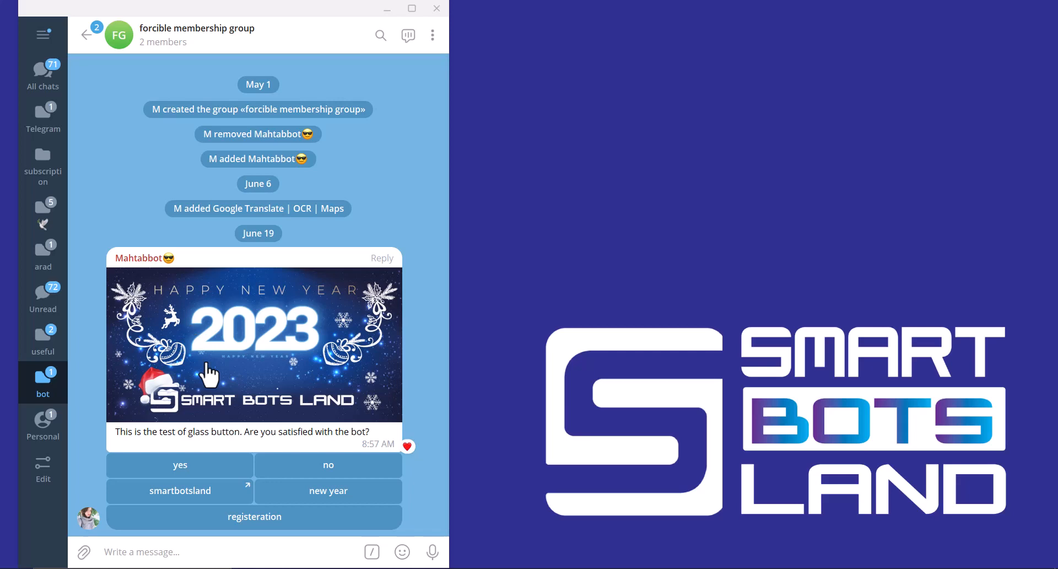
pyautogui.moveTo(181, 453)
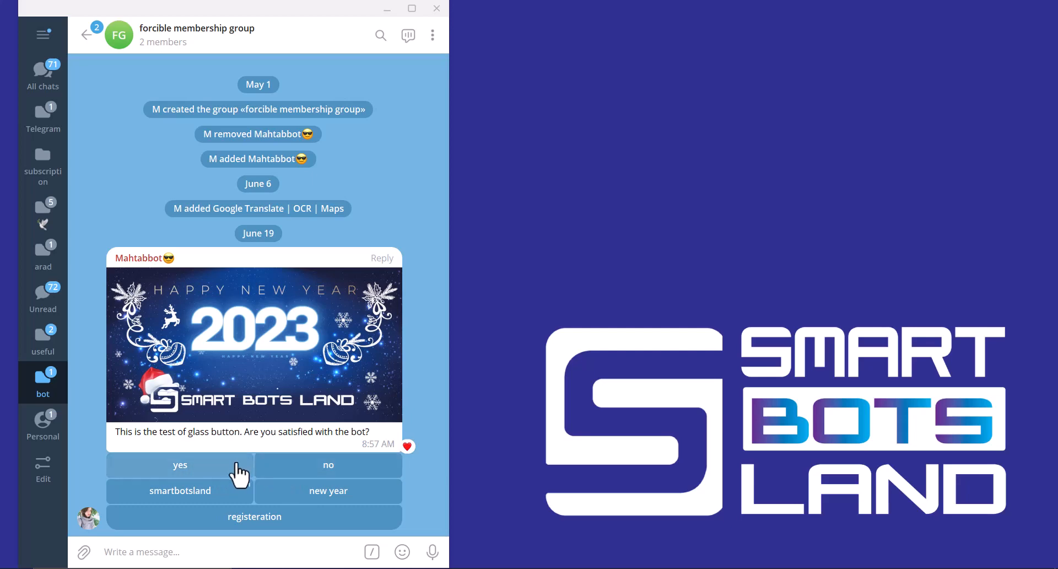
pyautogui.click(179, 464)
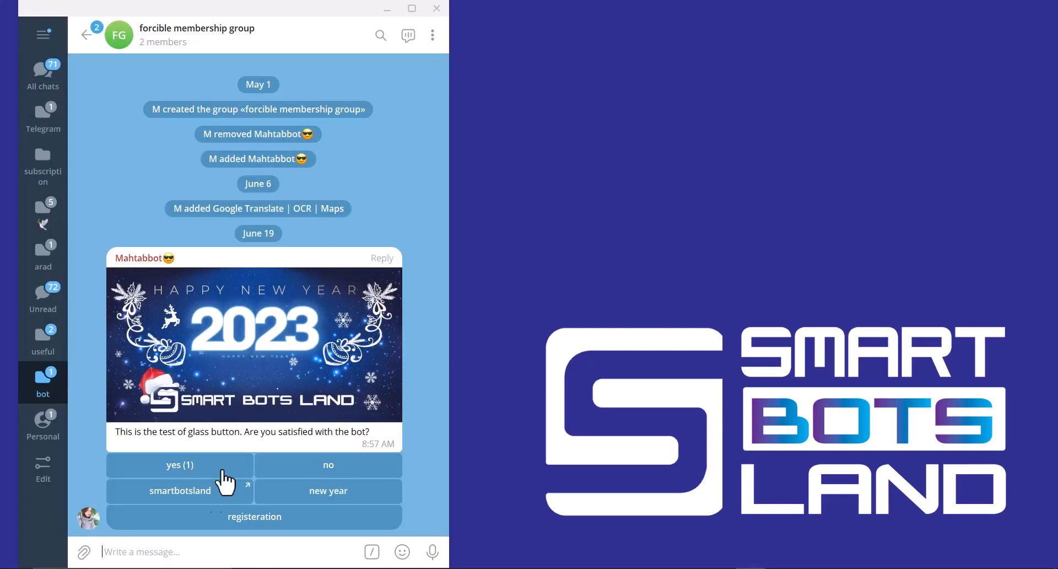
pyautogui.click(179, 491)
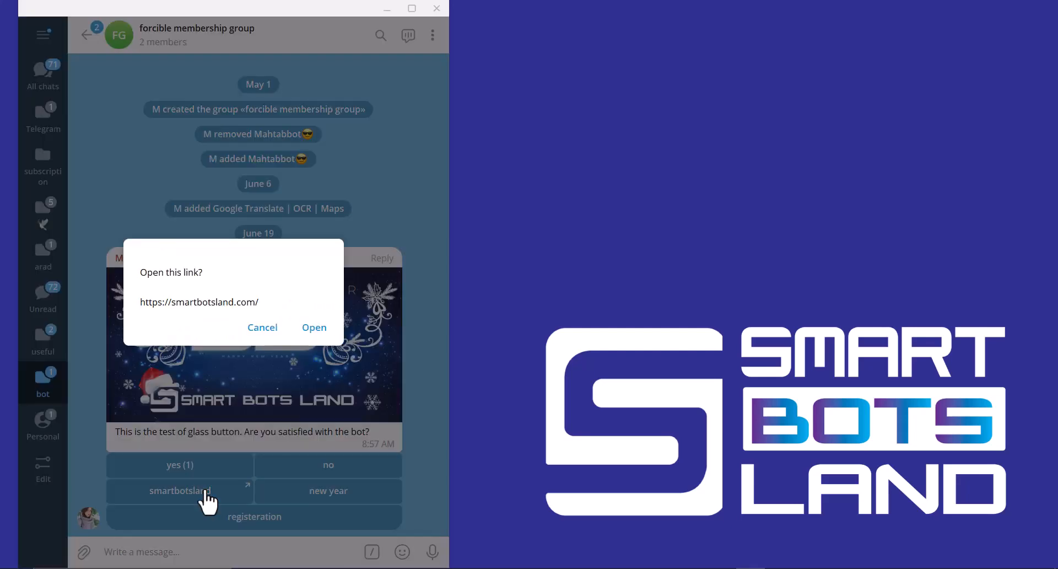
pyautogui.moveTo(314, 328)
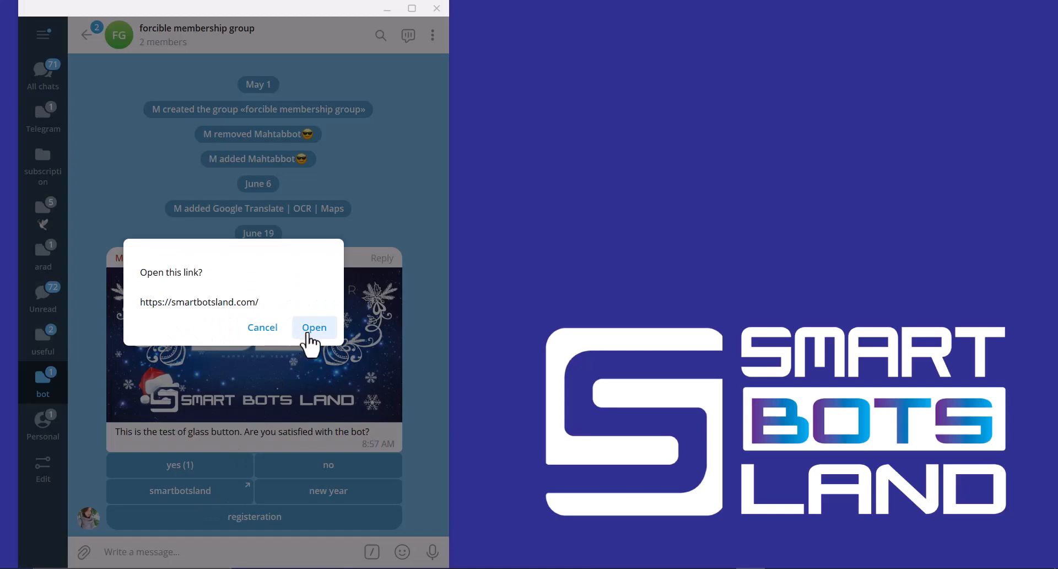
pyautogui.click(314, 327)
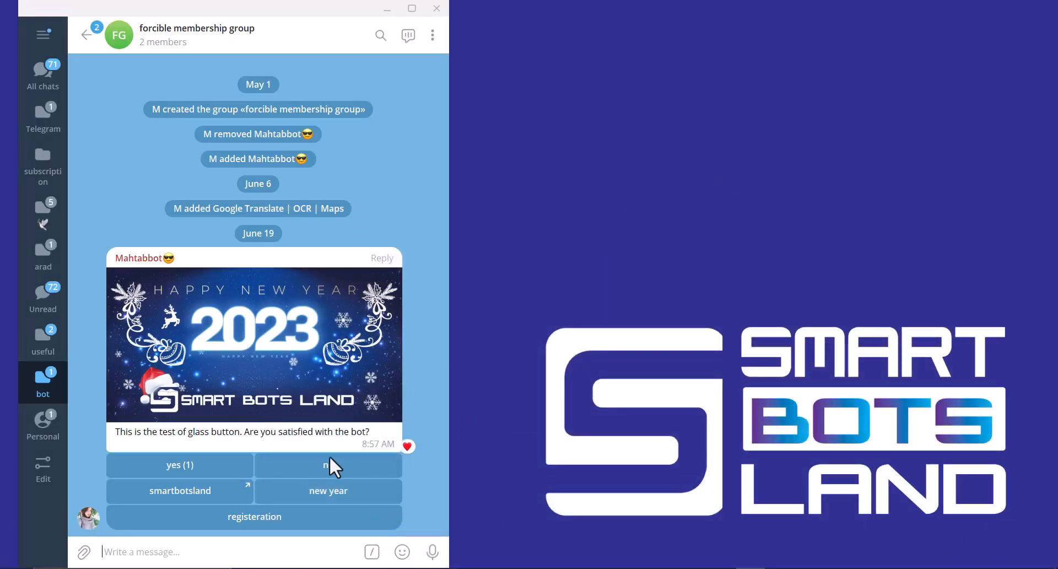
# Trigger the new year greeting, dismiss it, and try the registration button.
pyautogui.click(329, 464)
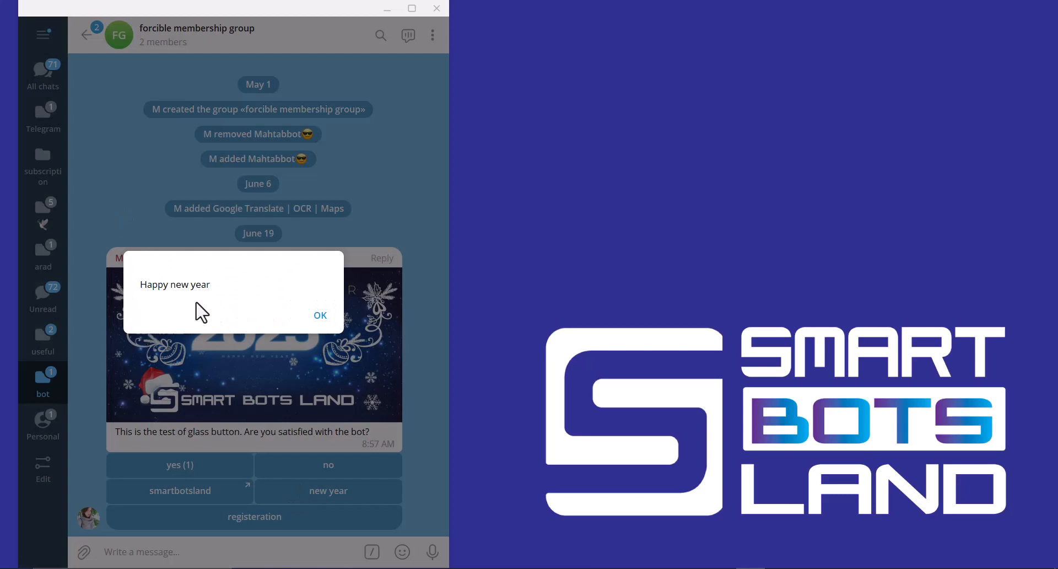
pyautogui.click(319, 315)
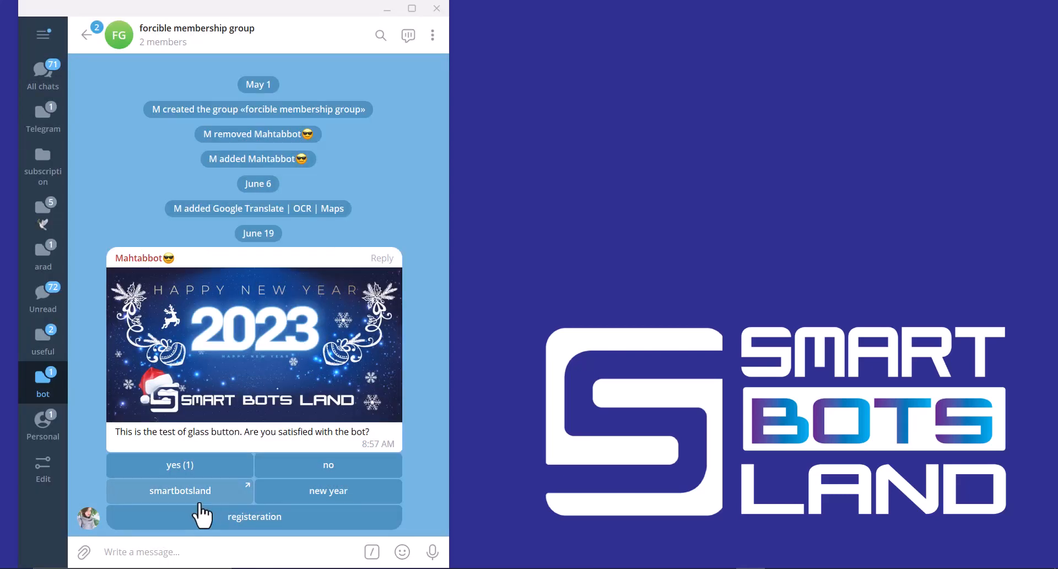
pyautogui.click(253, 516)
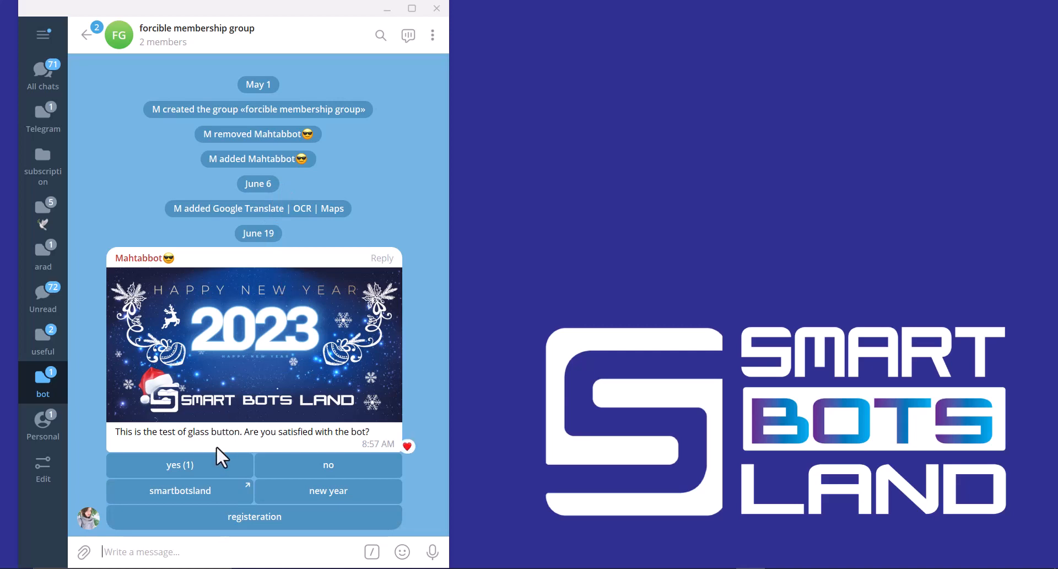
pyautogui.moveTo(425, 347)
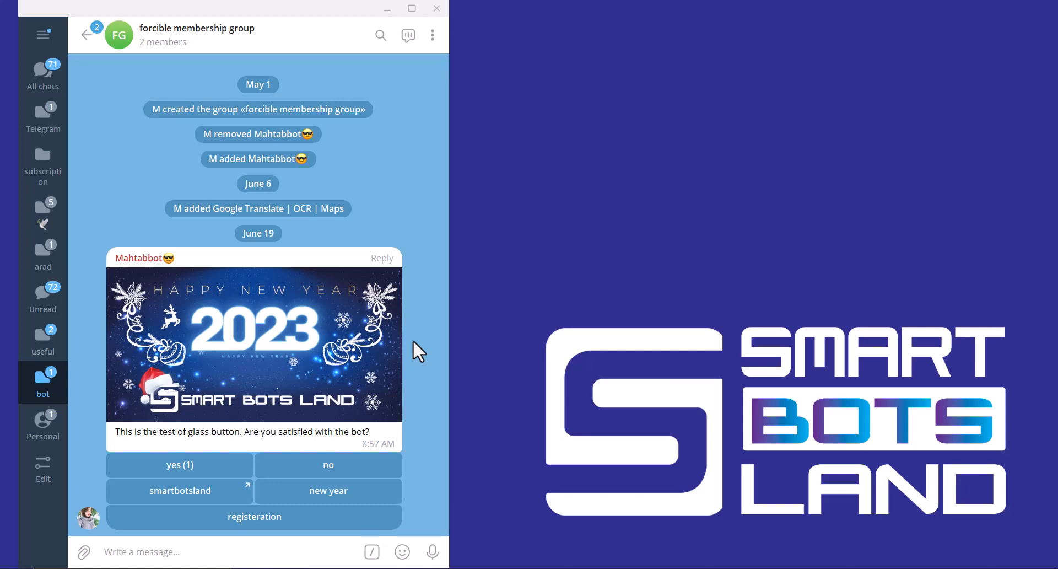
pyautogui.moveTo(534, 302)
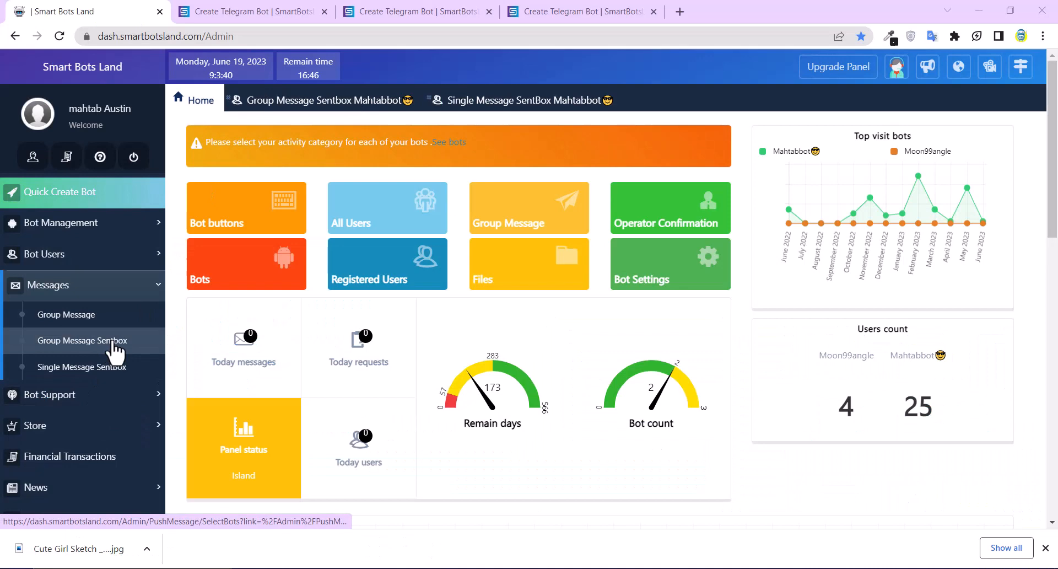
# Open Mahtabbot's Group Message Sentbox and the Operations menu of the latest happy new year message.
pyautogui.click(83, 339)
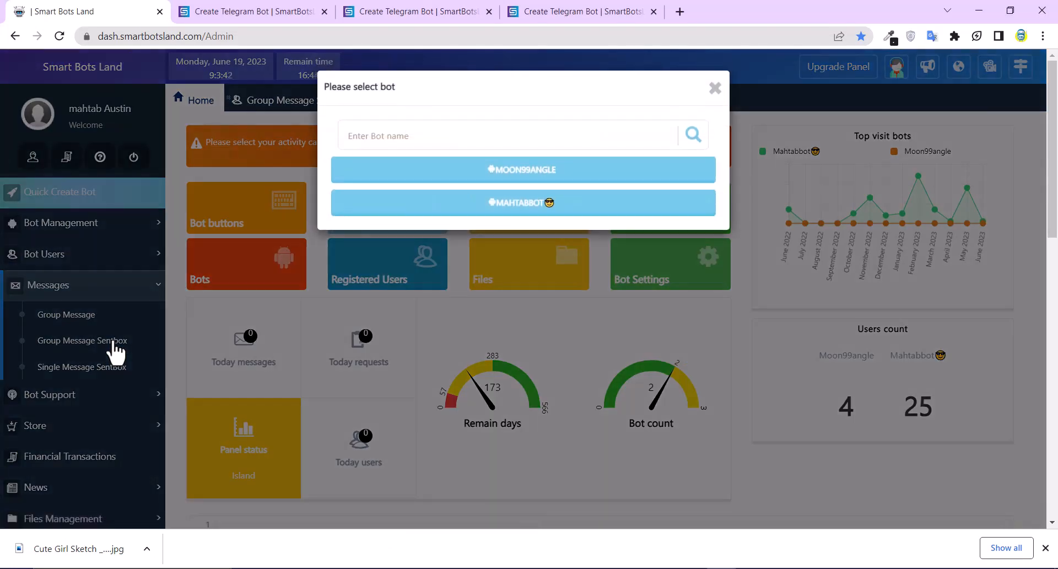
pyautogui.click(522, 203)
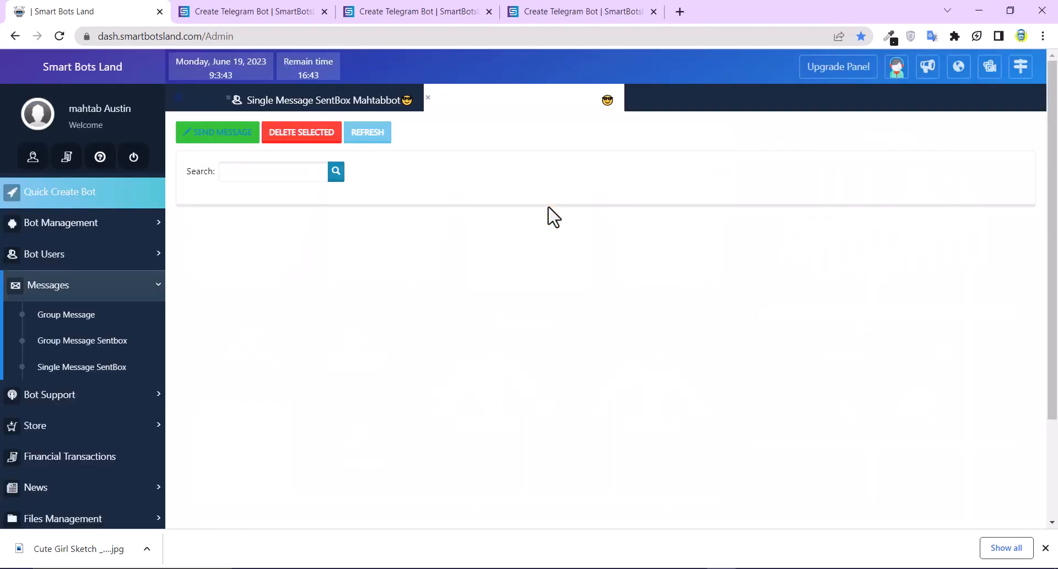
pyautogui.click(83, 339)
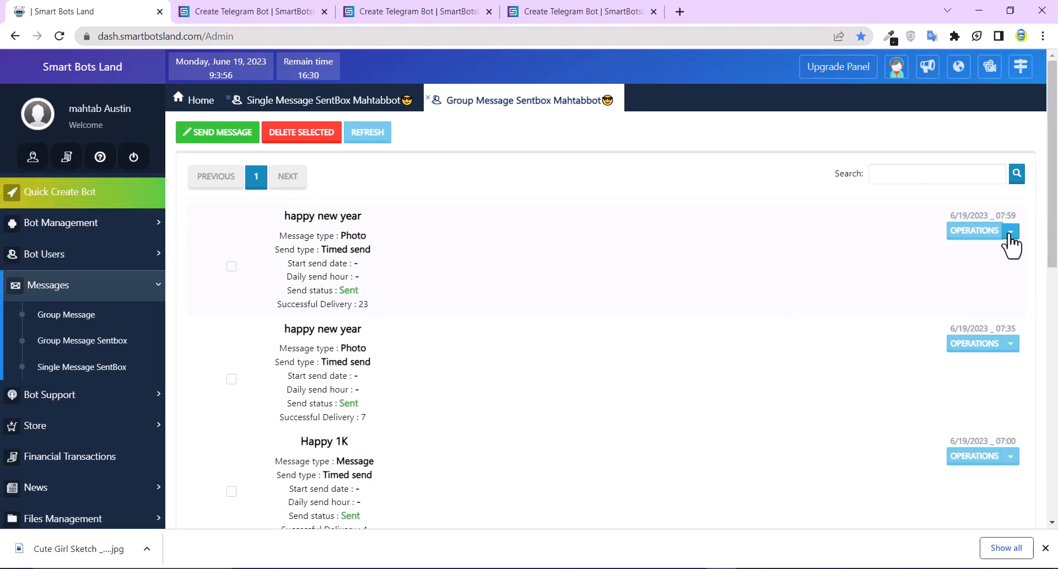
pyautogui.click(983, 231)
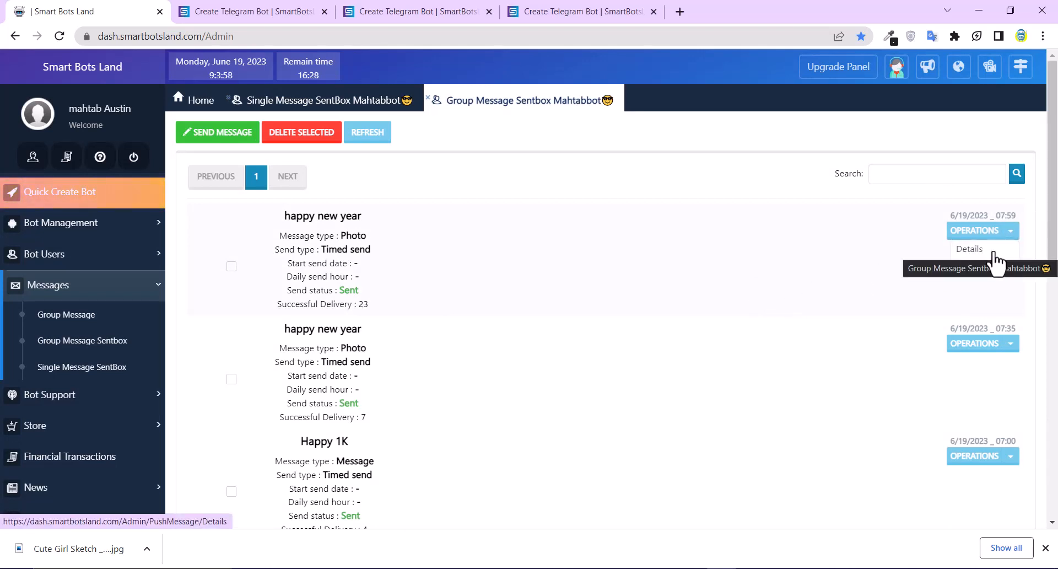
pyautogui.scroll(-3)
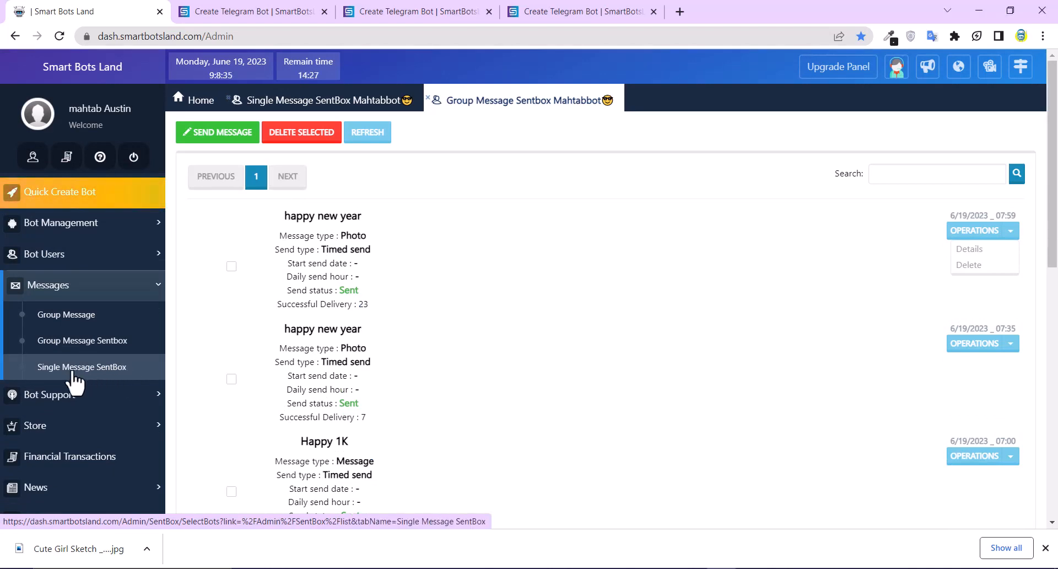
pyautogui.moveTo(83, 192)
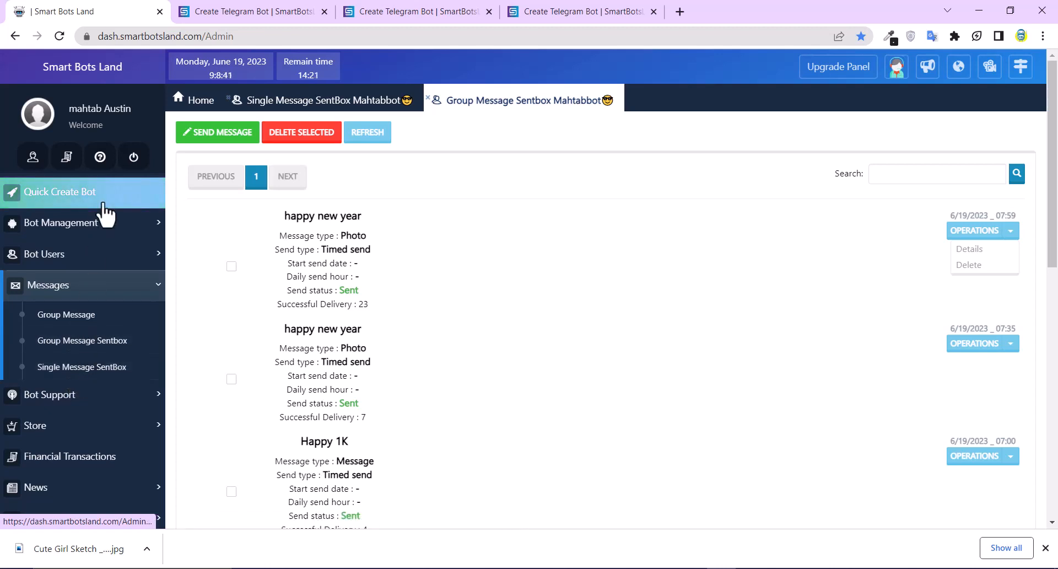
# Open Mahtabbot's All Users list and start a message to the first user.
pyautogui.click(48, 254)
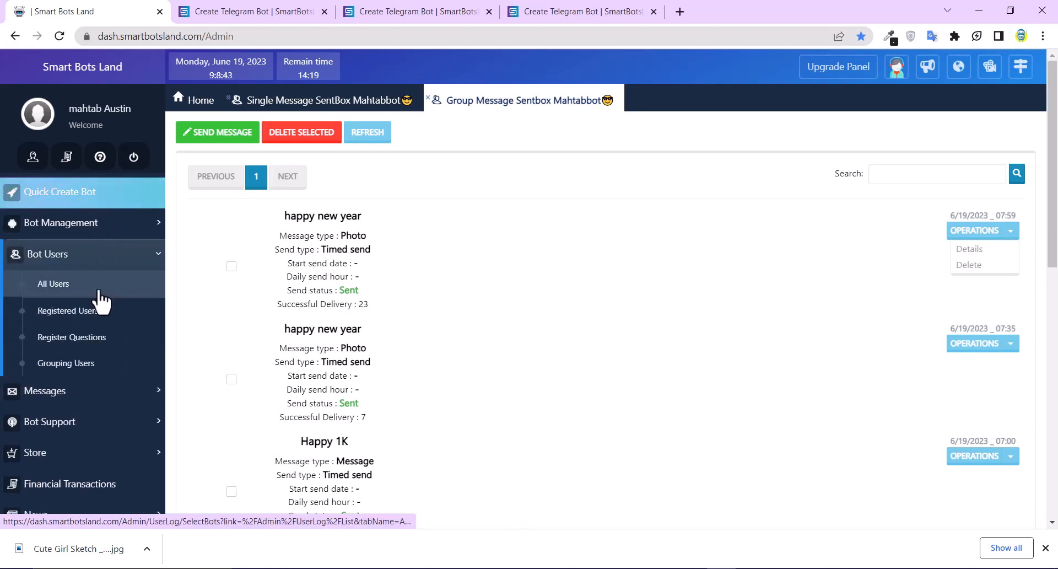
pyautogui.click(53, 283)
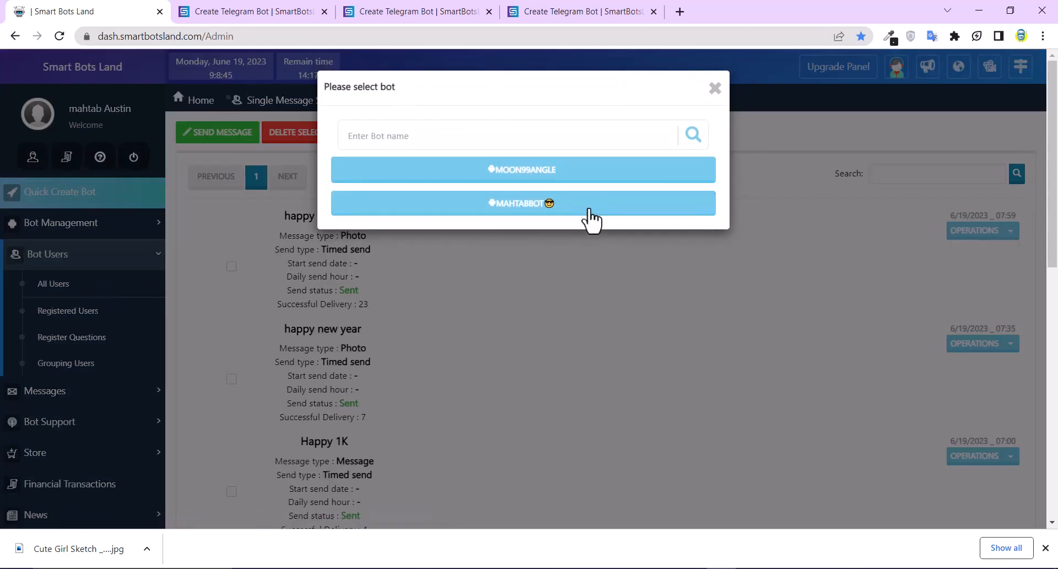
pyautogui.click(523, 203)
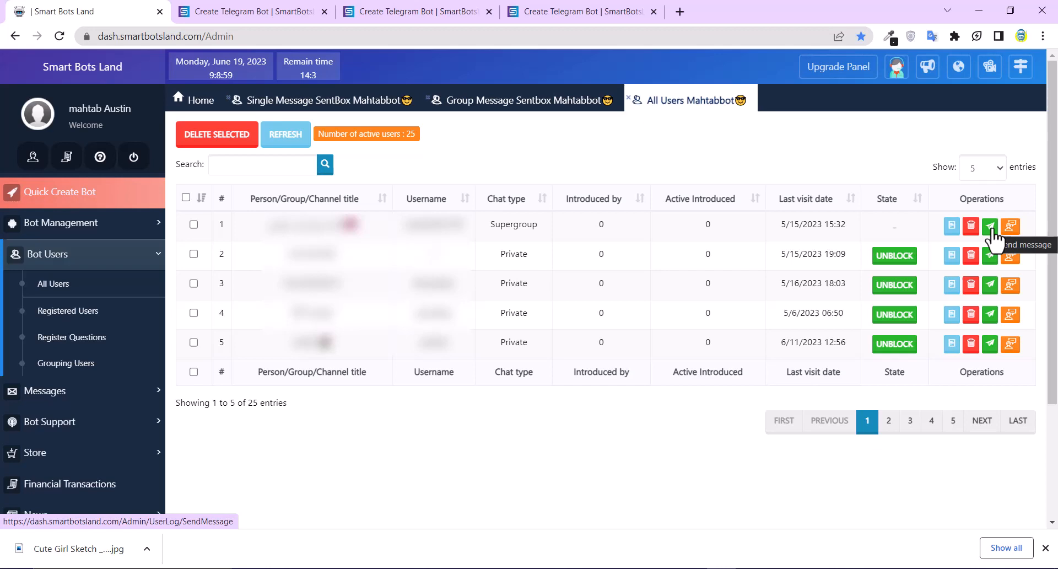
pyautogui.click(990, 224)
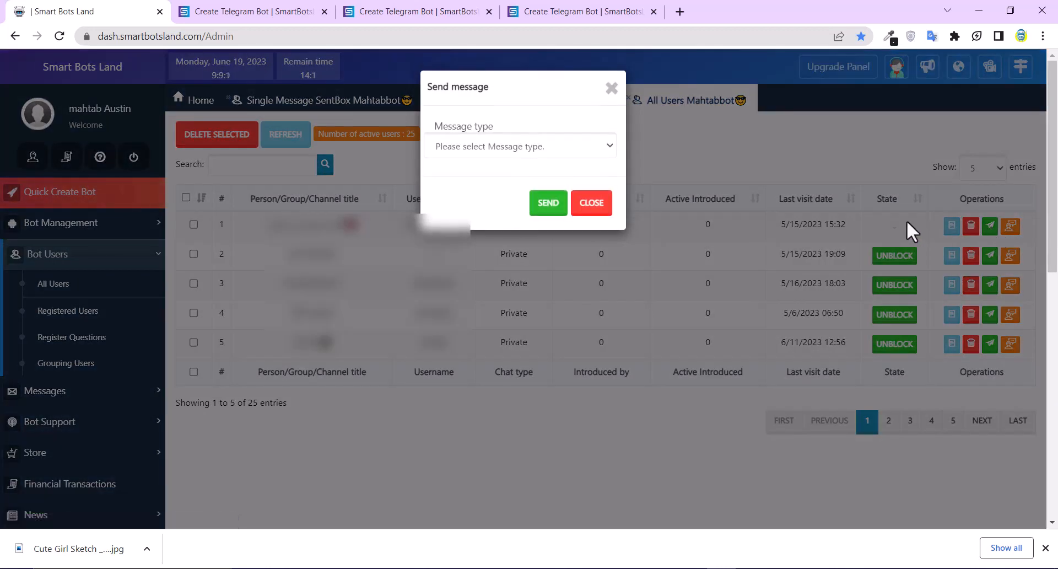
pyautogui.moveTo(692, 206)
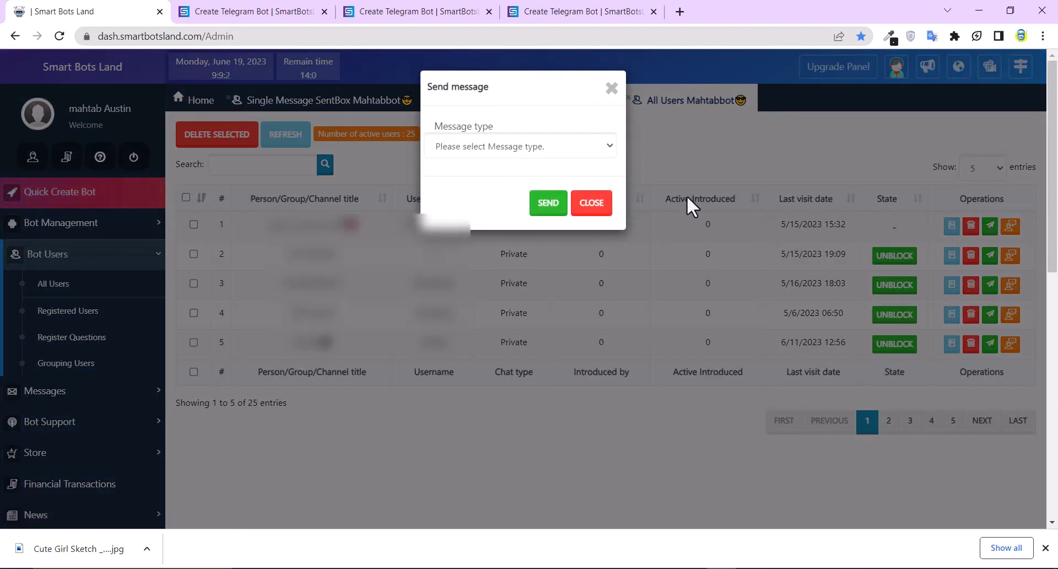
# Set type to Message and enter 'Your registration was successful'.
pyautogui.click(519, 145)
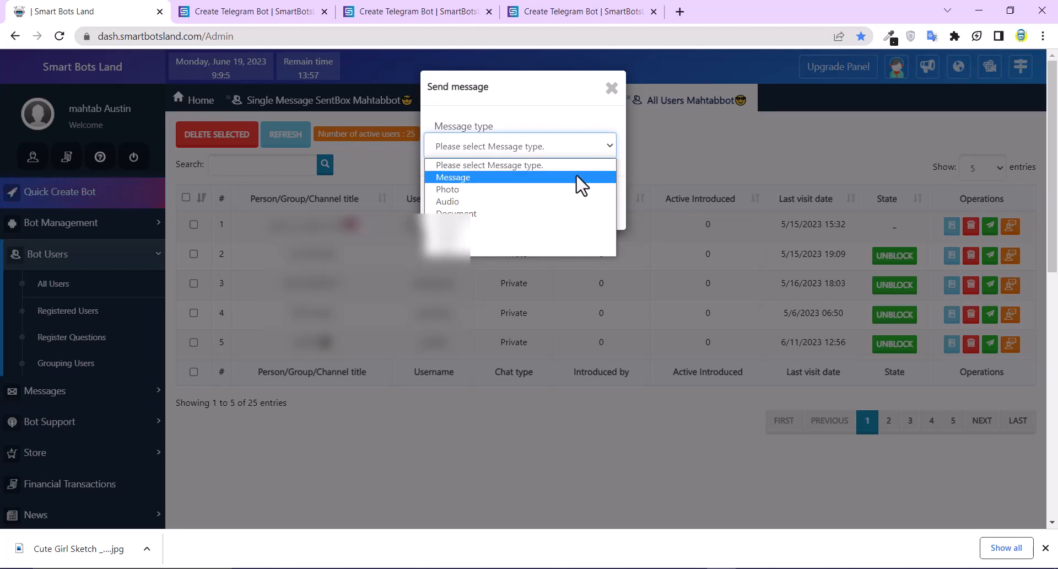
pyautogui.click(453, 176)
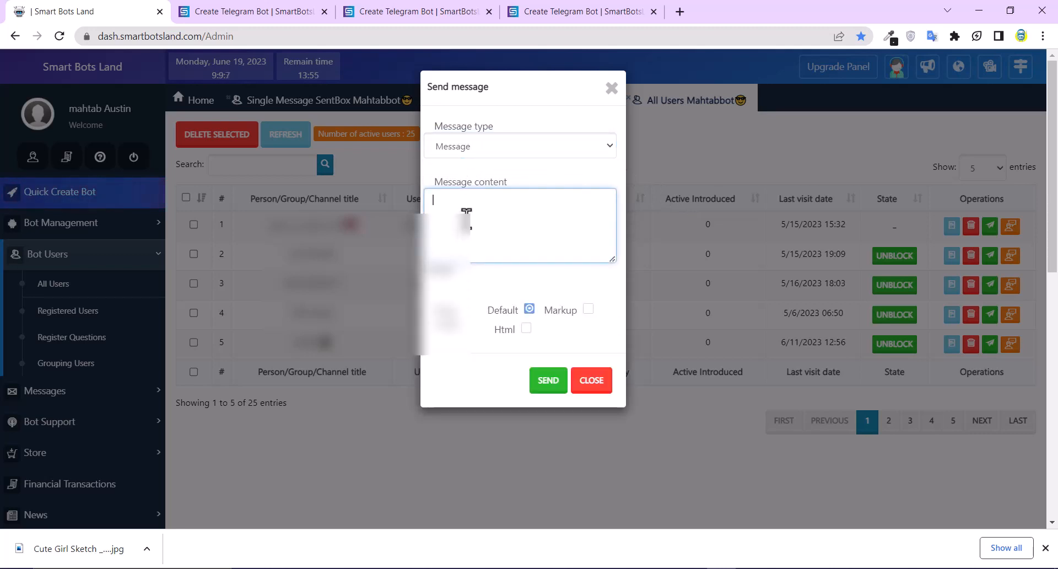
pyautogui.write('Your registration was successful')
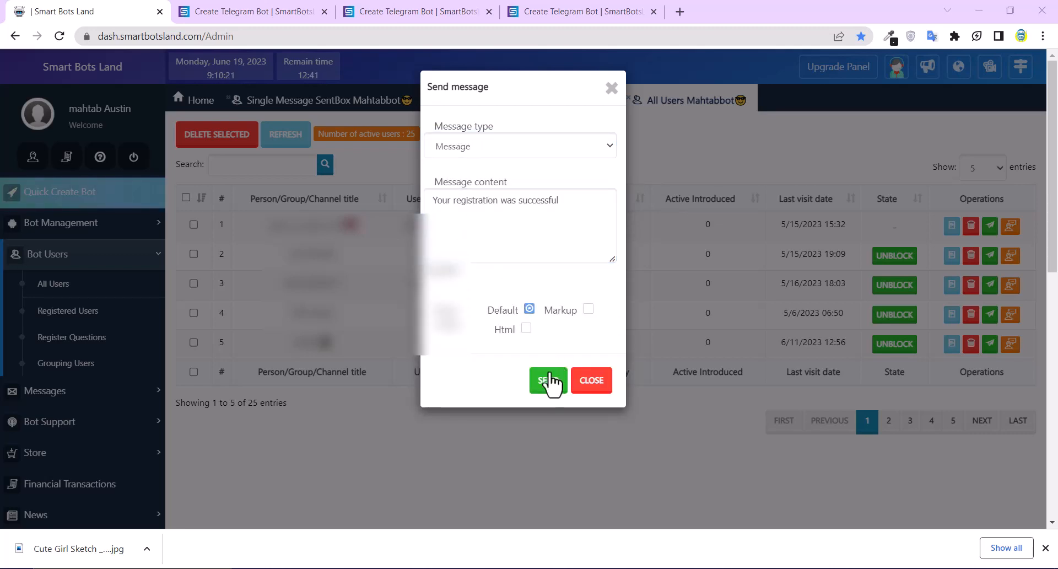